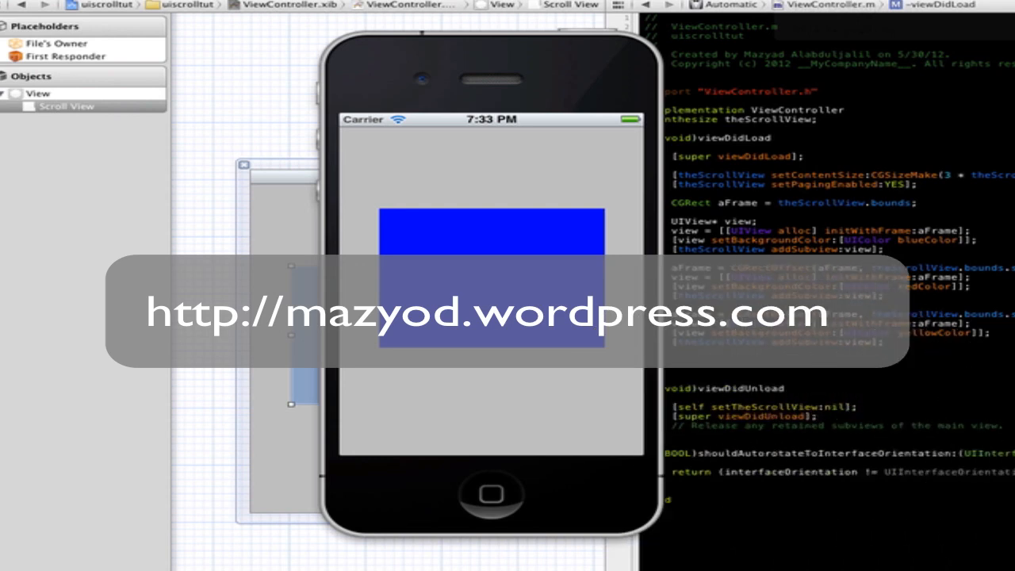
pyautogui.moveTo(547, 336)
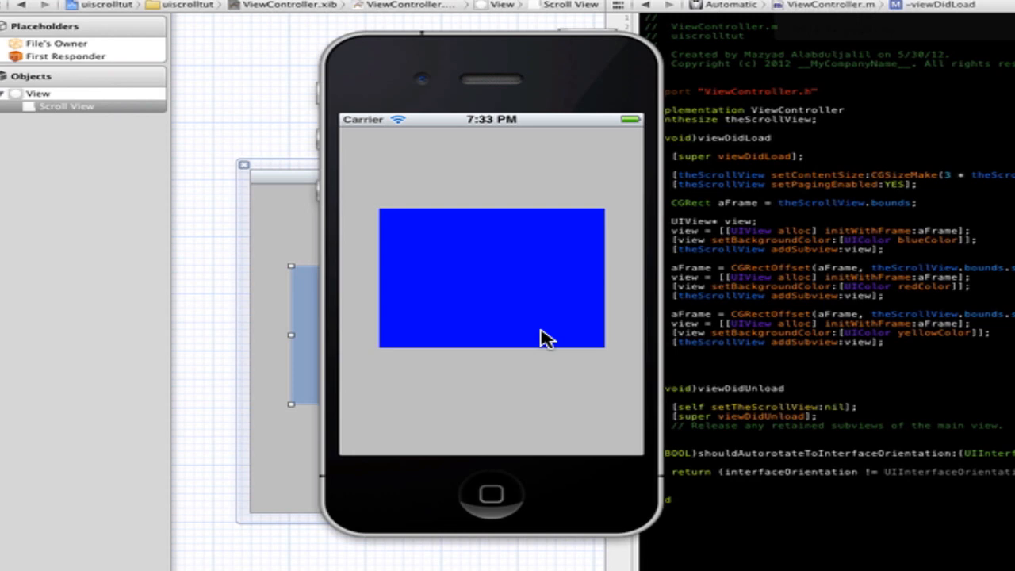
pyautogui.moveTo(428, 203)
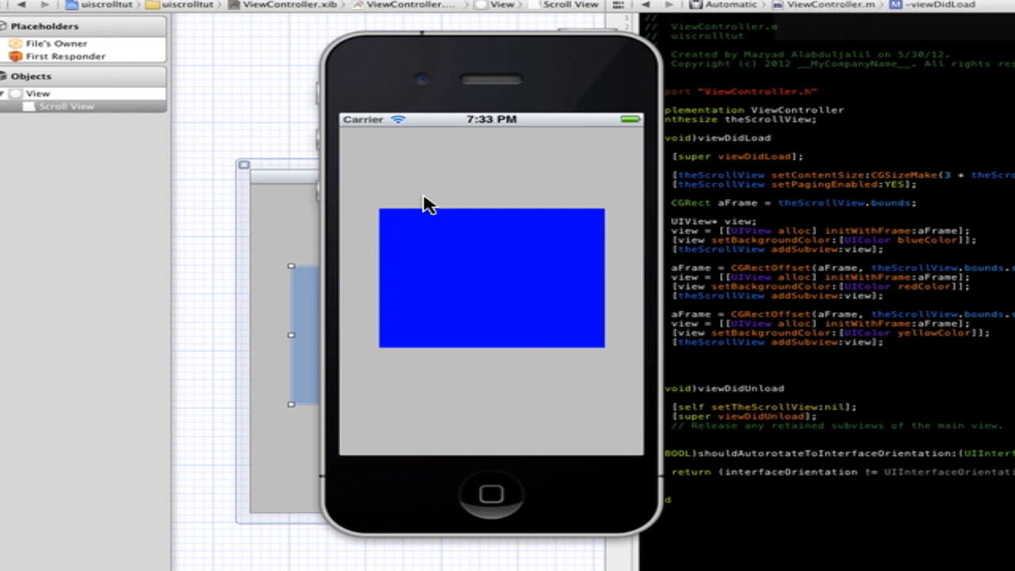
pyautogui.moveTo(749, 108)
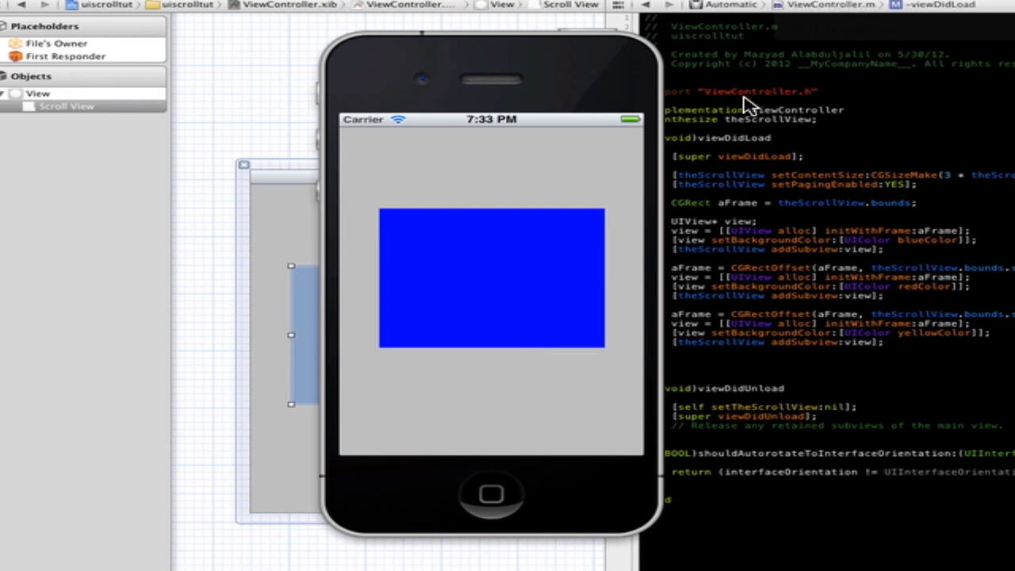
pyautogui.moveTo(730, 114)
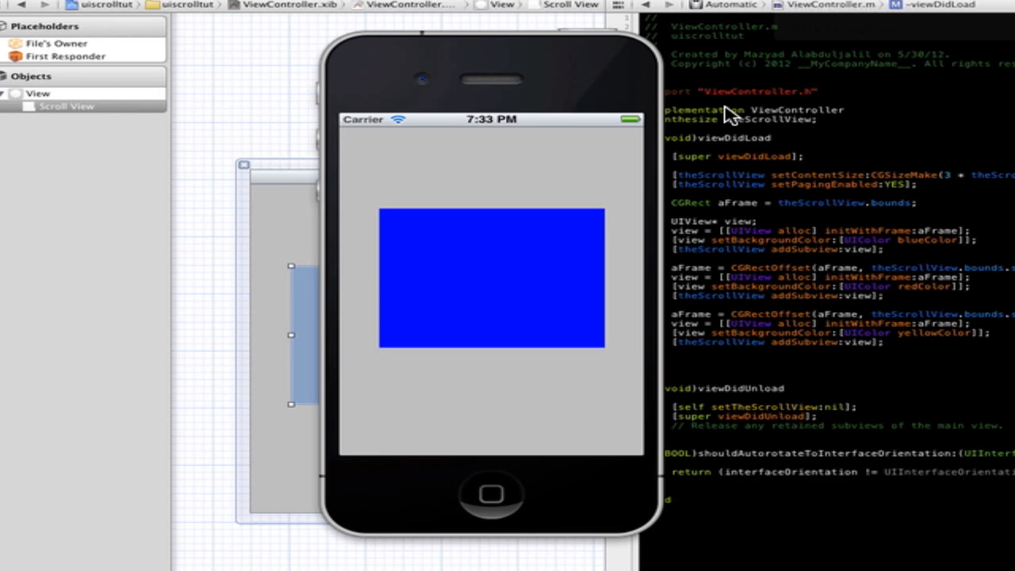
pyautogui.moveTo(730, 114)
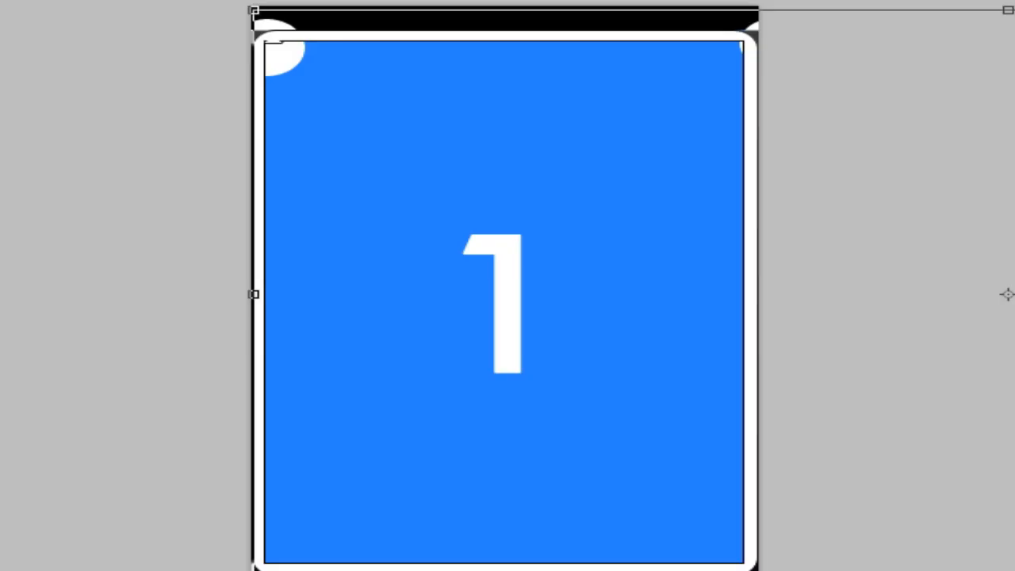
pyautogui.moveTo(848, 336)
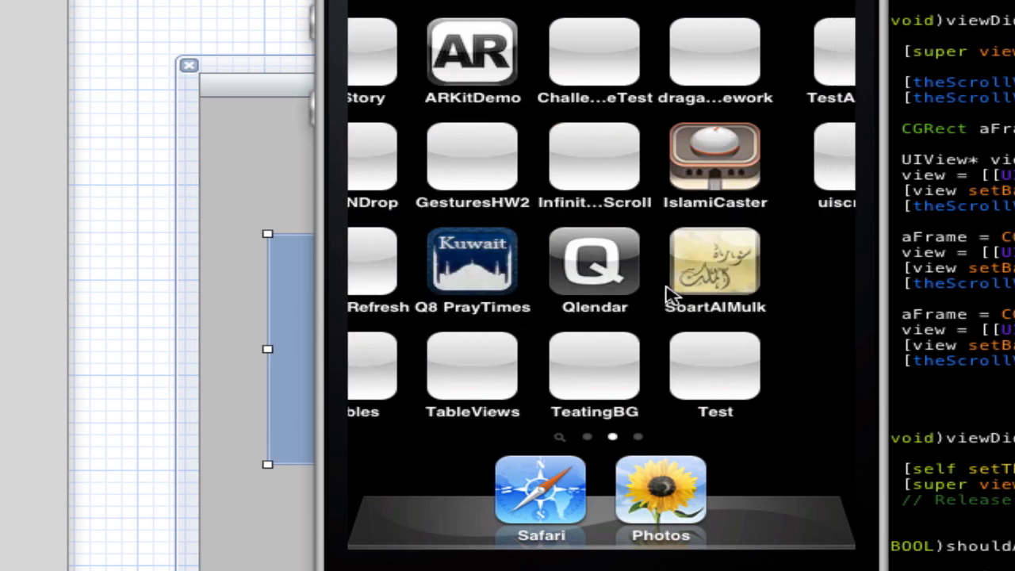
# - Swipe the home screens, scroll the number strip to 5 then 10, and launch uiscrolltut
pyautogui.hscroll(-3)
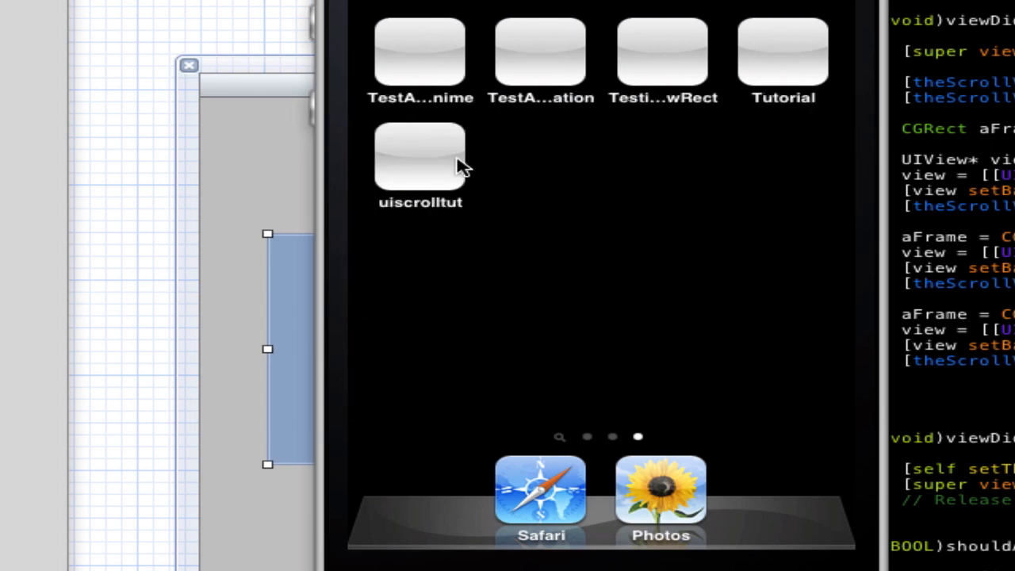
pyautogui.moveTo(776, 82)
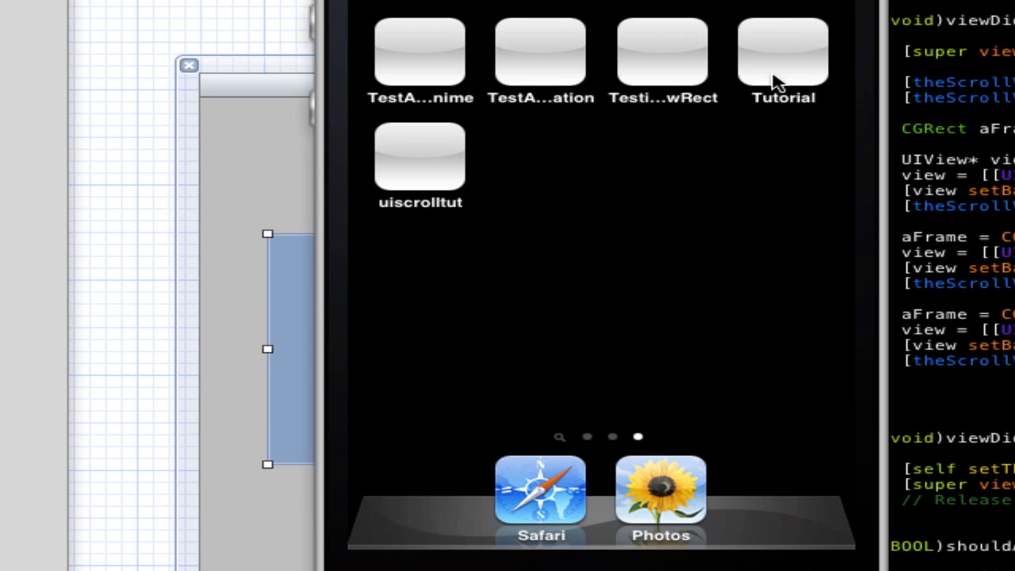
pyautogui.hscroll(-3)
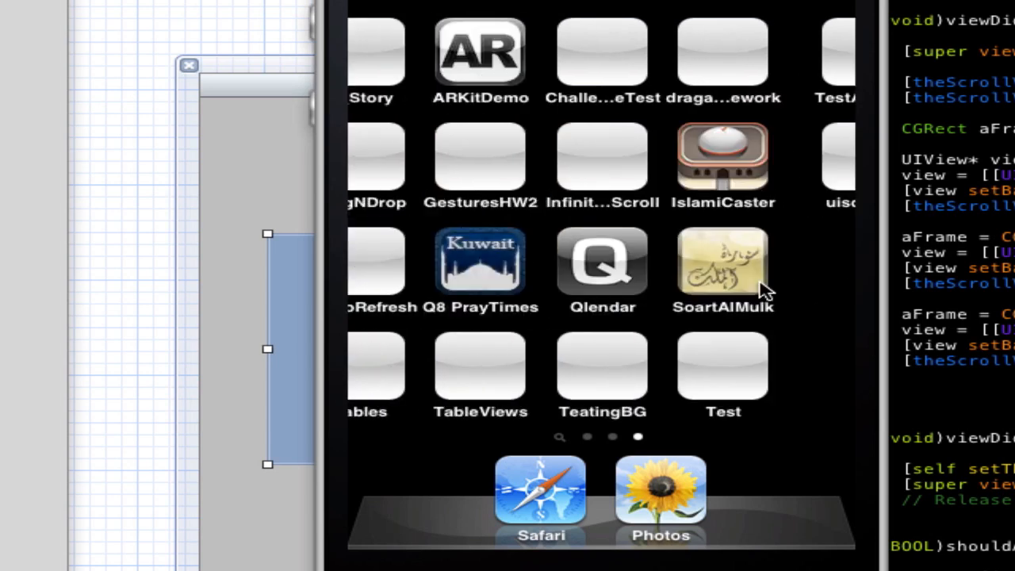
pyautogui.hscroll(-3)
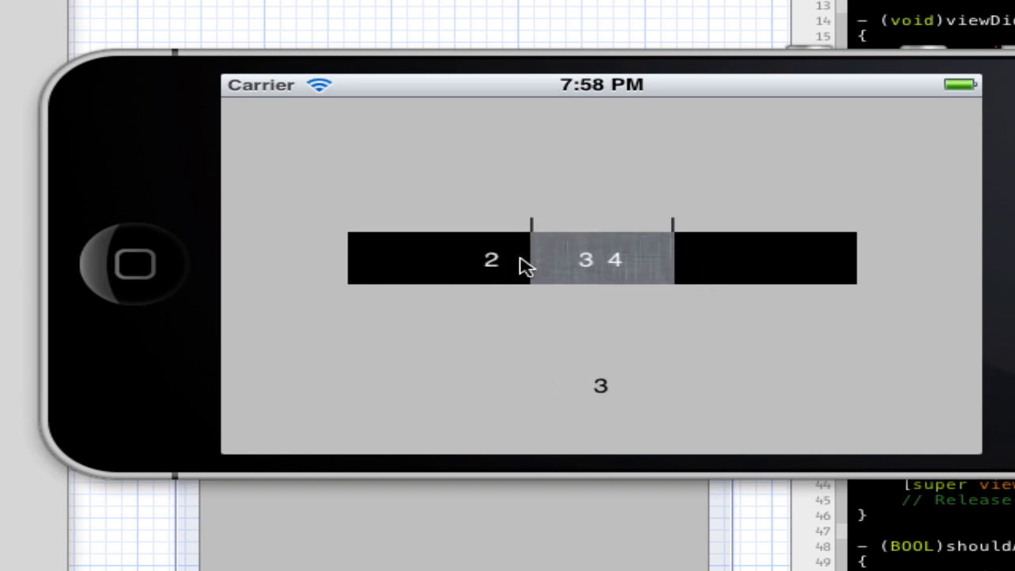
pyautogui.moveTo(523, 262); pyautogui.dragTo(606, 273)
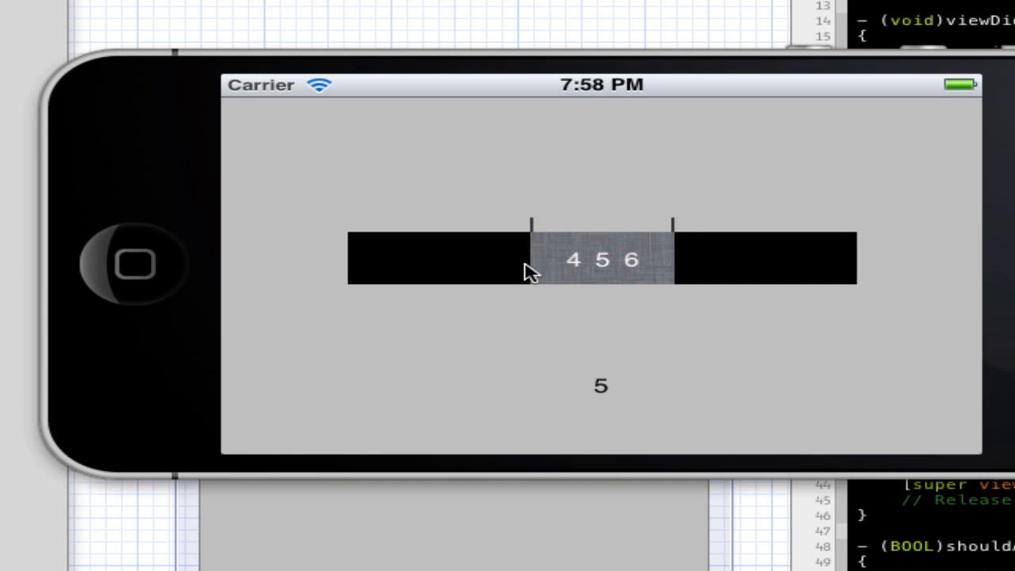
pyautogui.moveTo(531, 270); pyautogui.dragTo(606, 273)
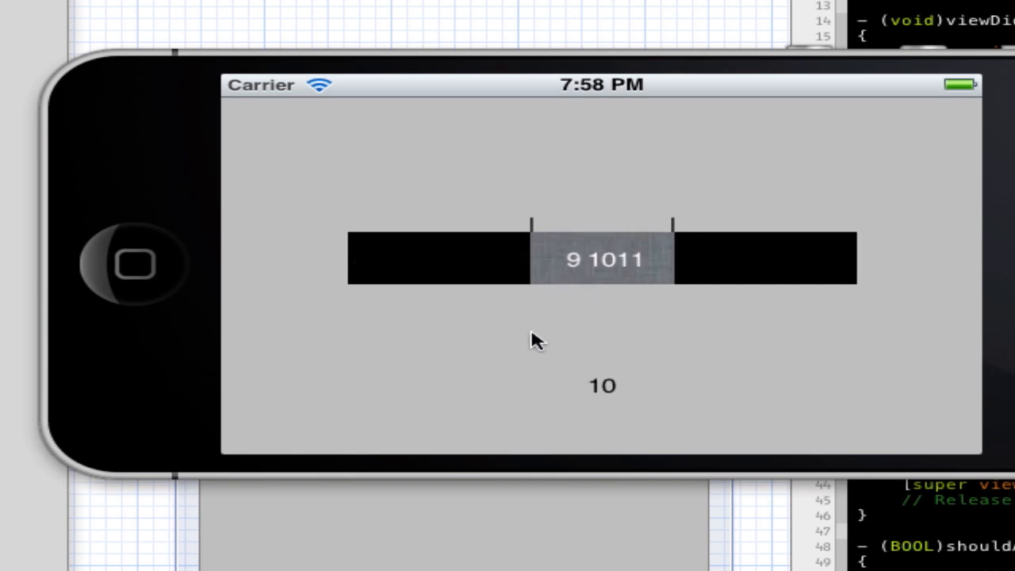
pyautogui.moveTo(107, 314)
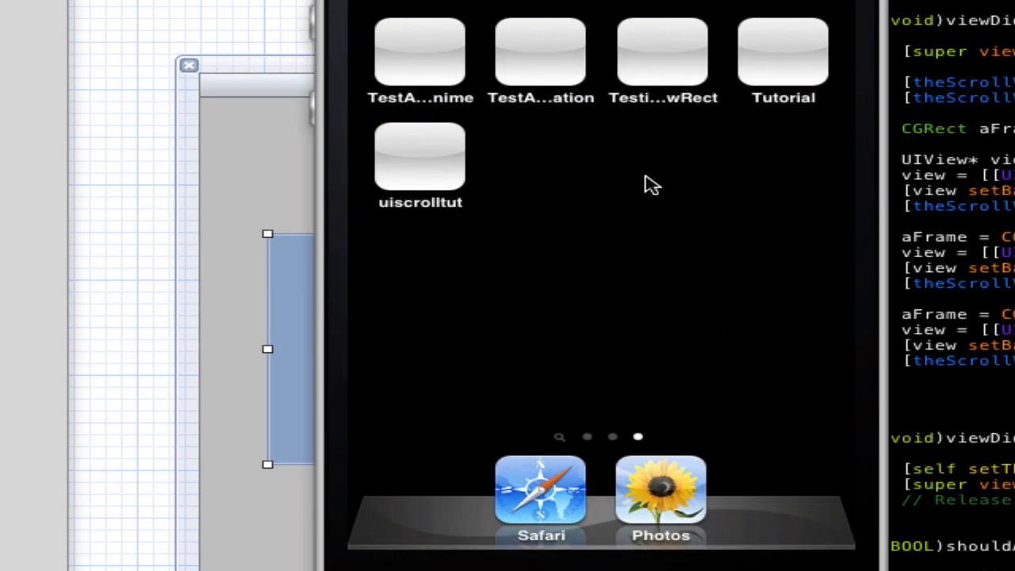
pyautogui.click(419, 157)
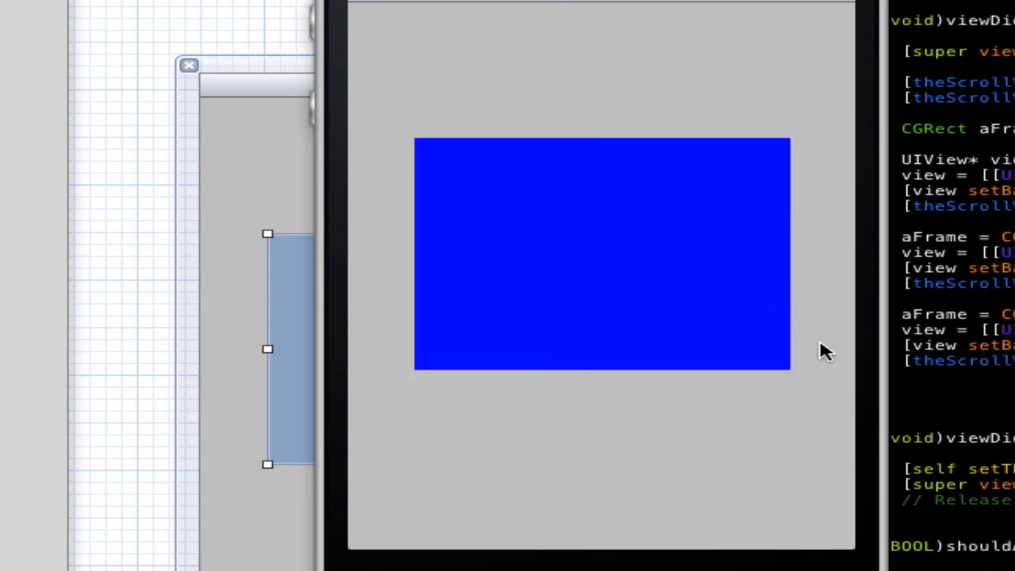
pyautogui.moveTo(825, 352)
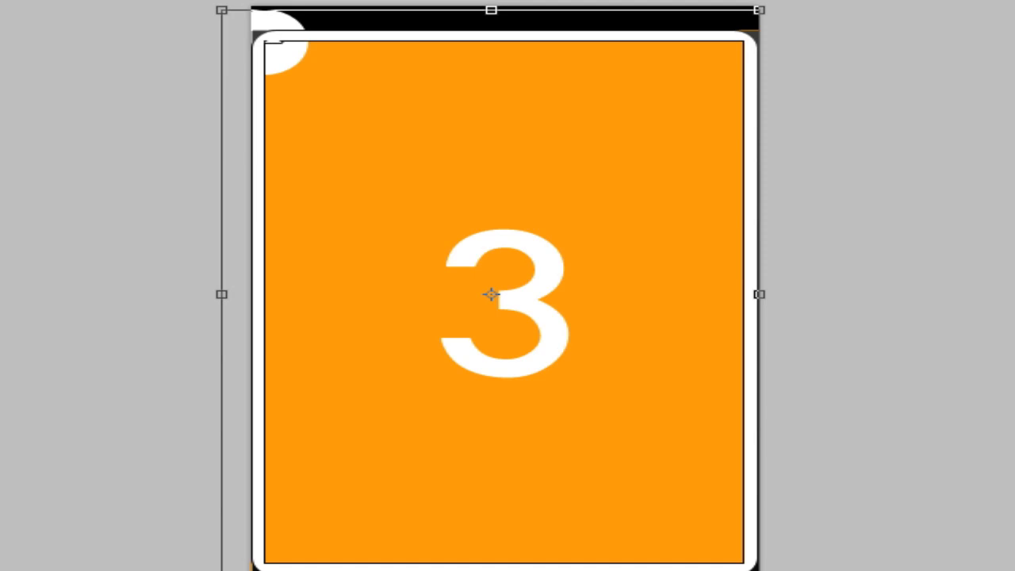
pyautogui.moveTo(730, 45)
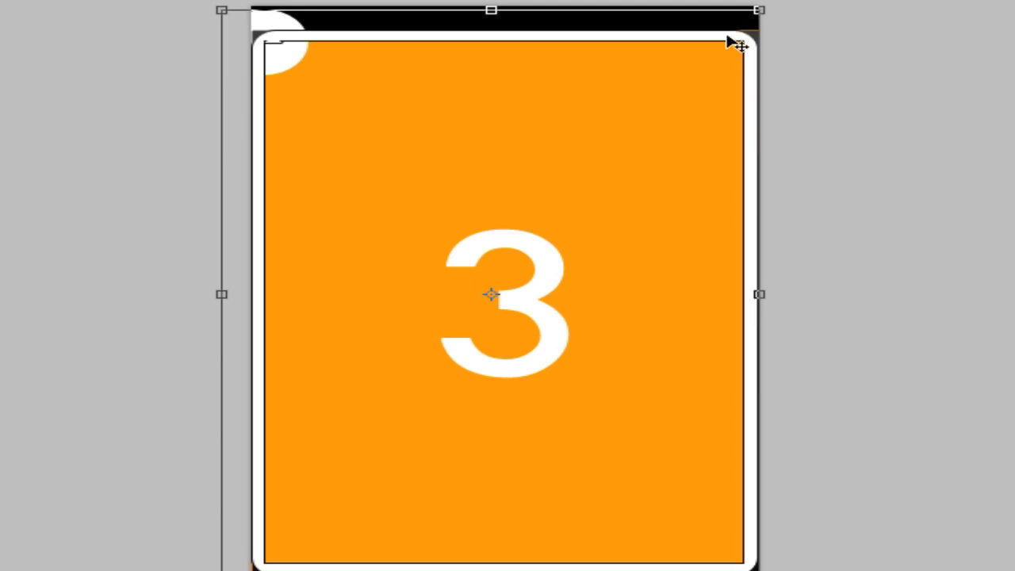
pyautogui.moveTo(749, 89)
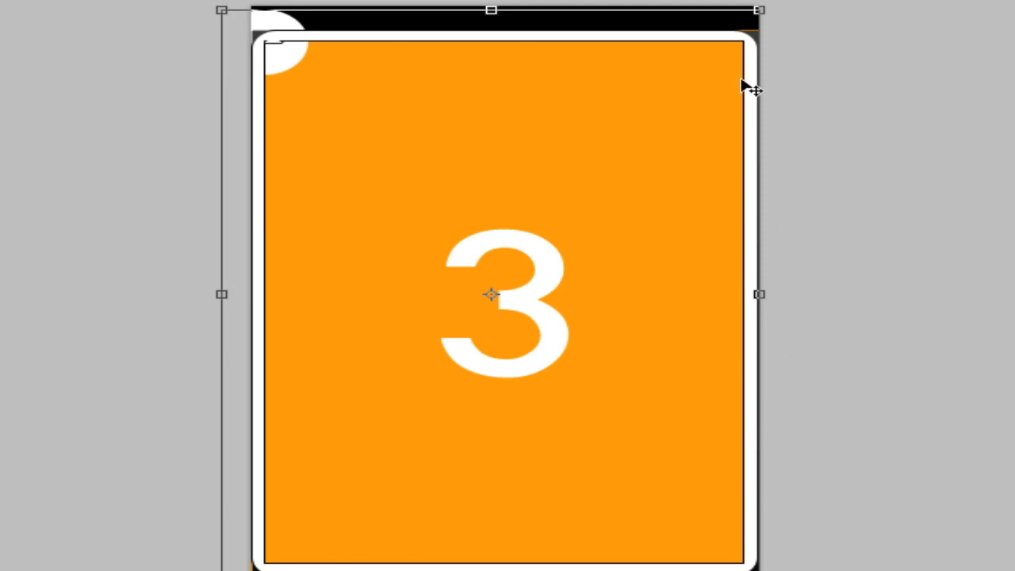
pyautogui.moveTo(294, 50)
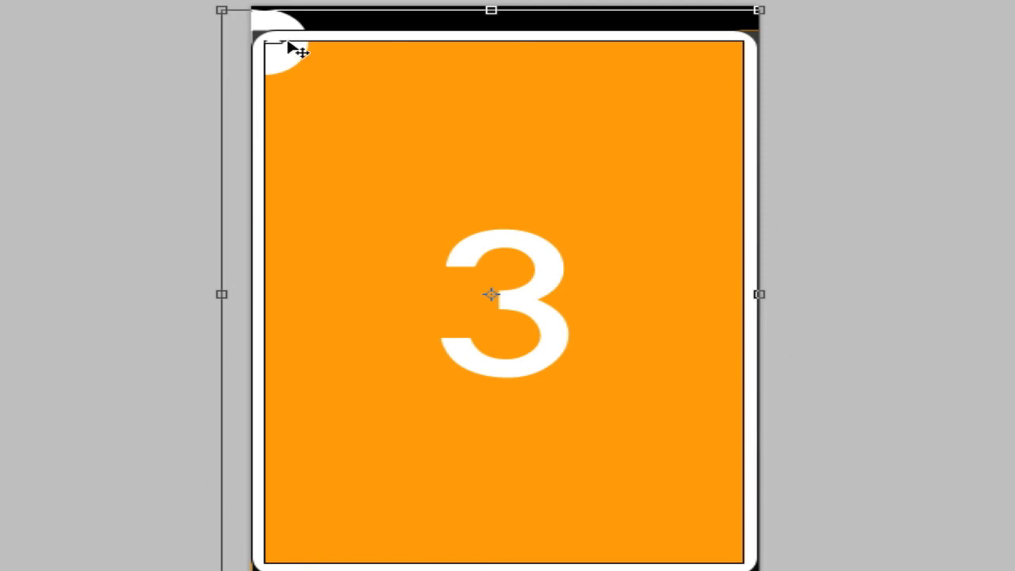
pyautogui.moveTo(452, 115)
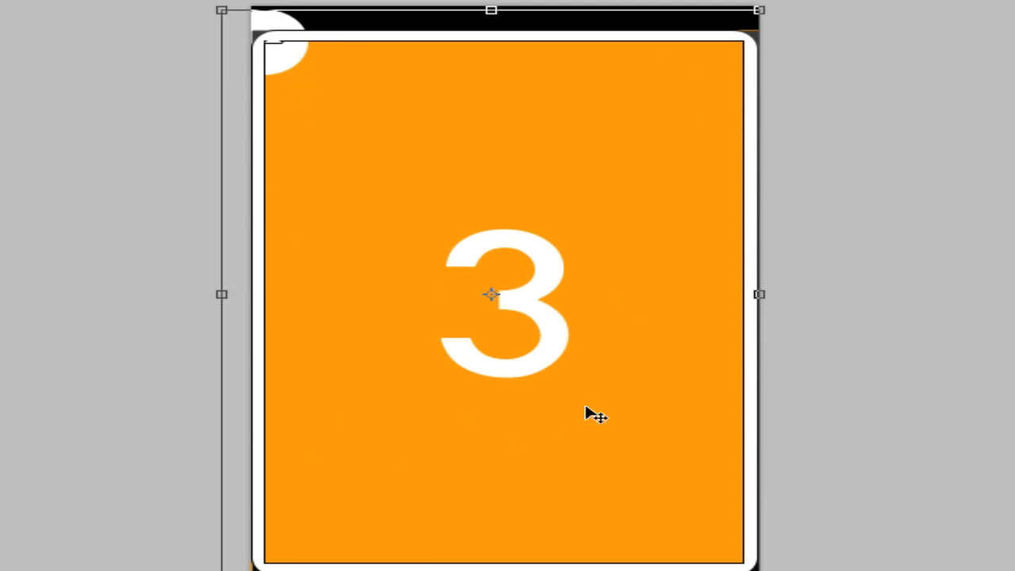
pyautogui.moveTo(428, 102)
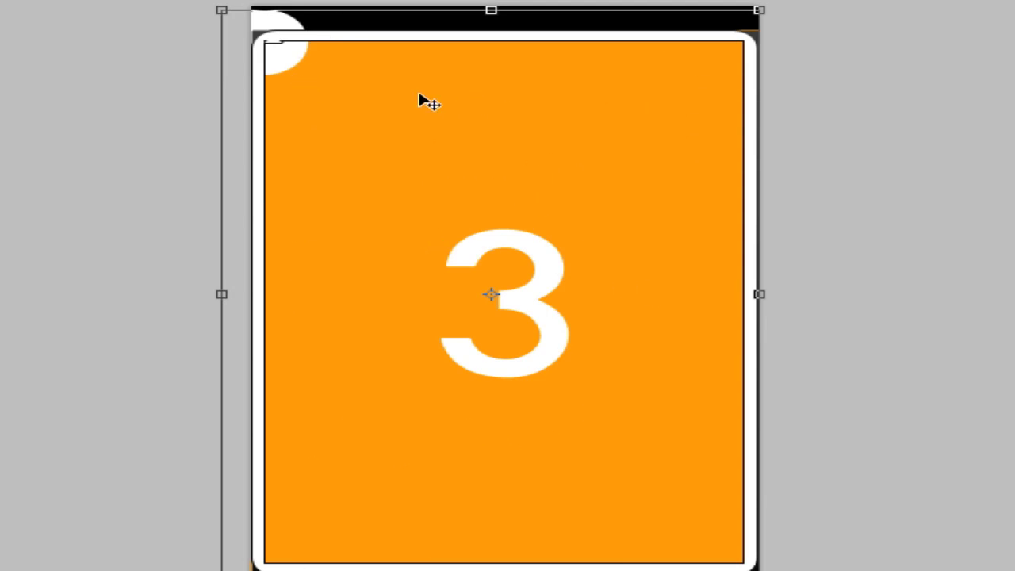
pyautogui.moveTo(409, 152)
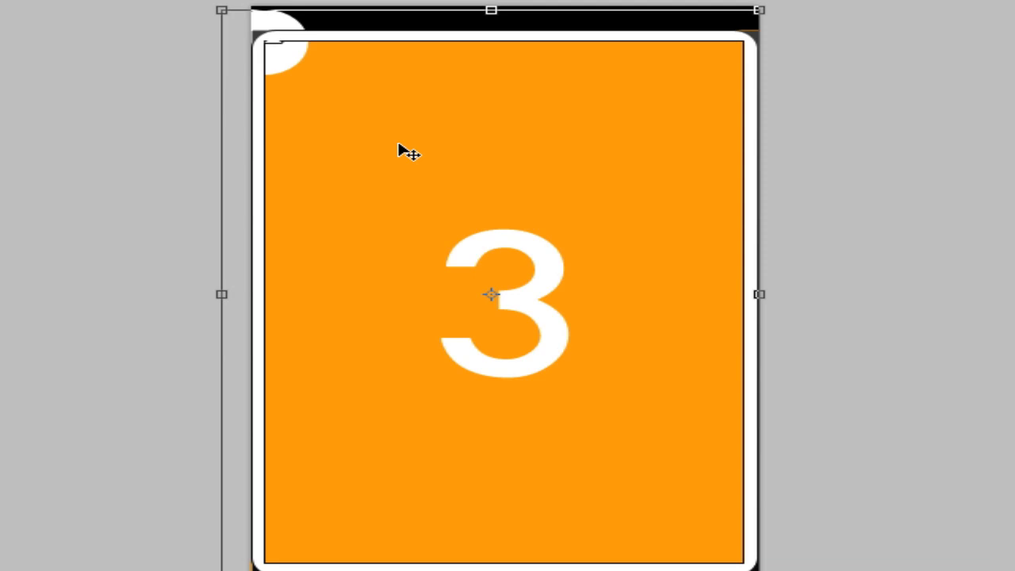
pyautogui.moveTo(664, 150)
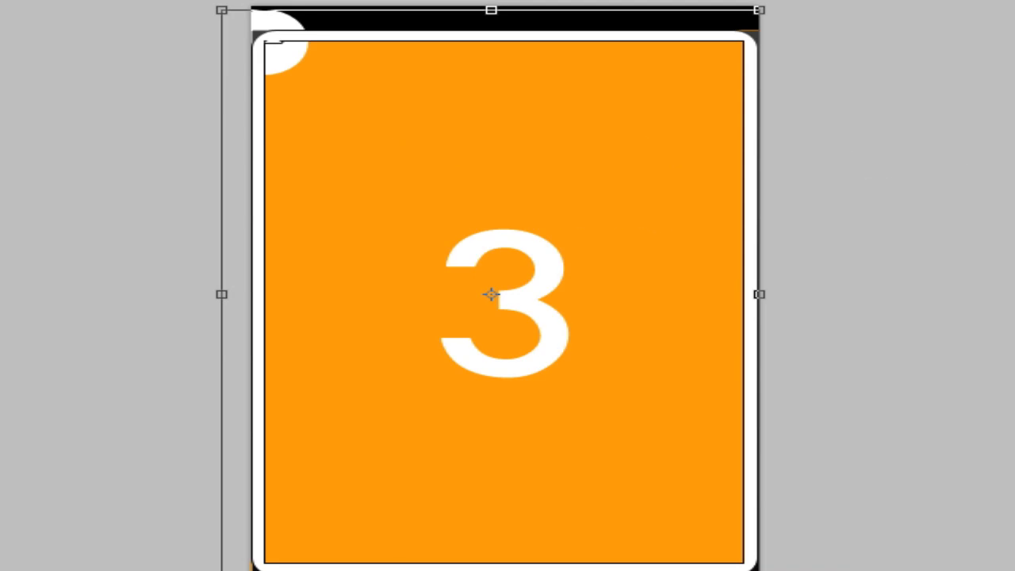
# - Nudge the orange page 3 layer into position inside the device frame
pyautogui.moveTo(761, 295); pyautogui.dragTo(769, 295)
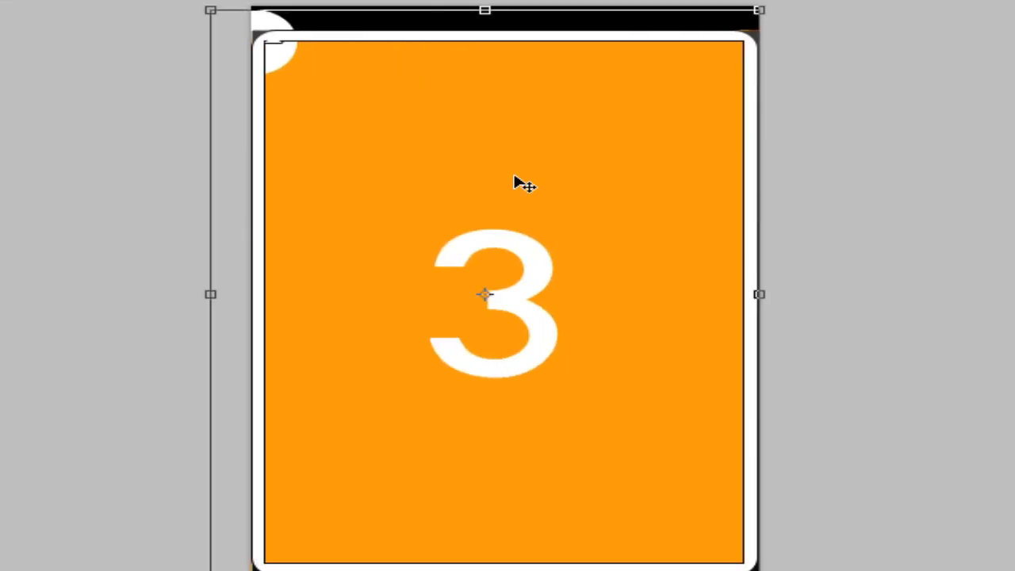
pyautogui.moveTo(597, 219)
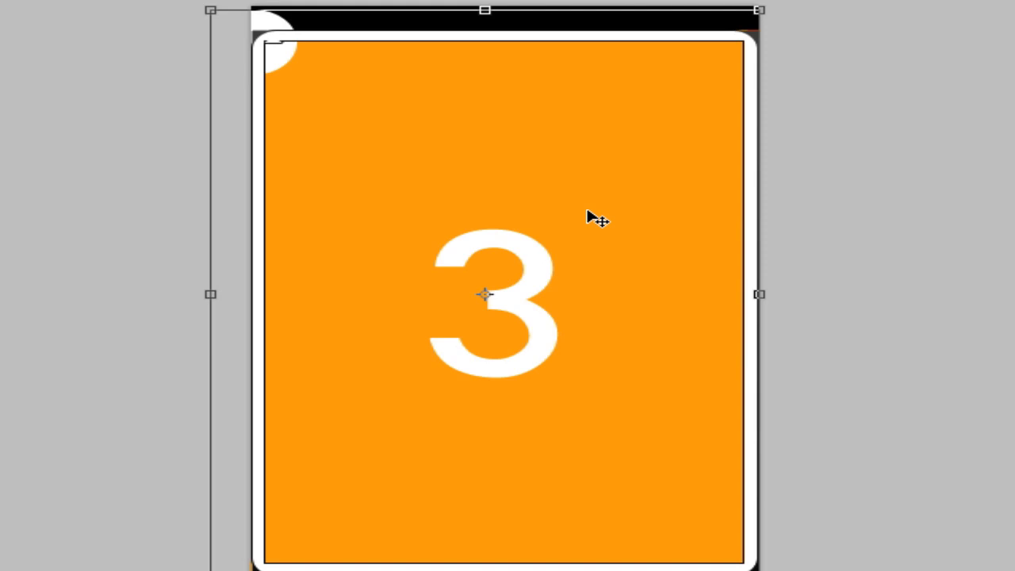
pyautogui.moveTo(701, 288)
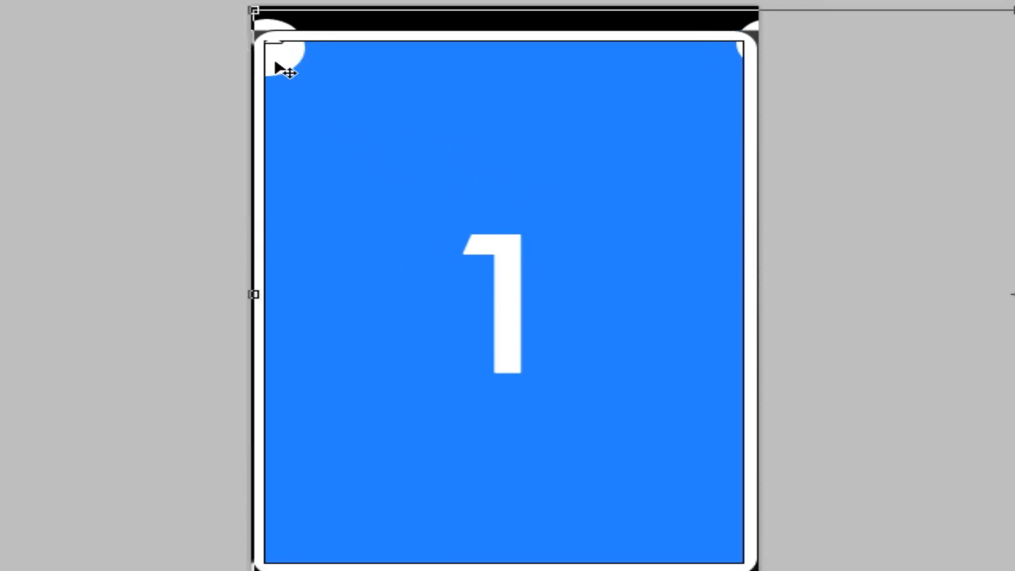
pyautogui.moveTo(305, 54)
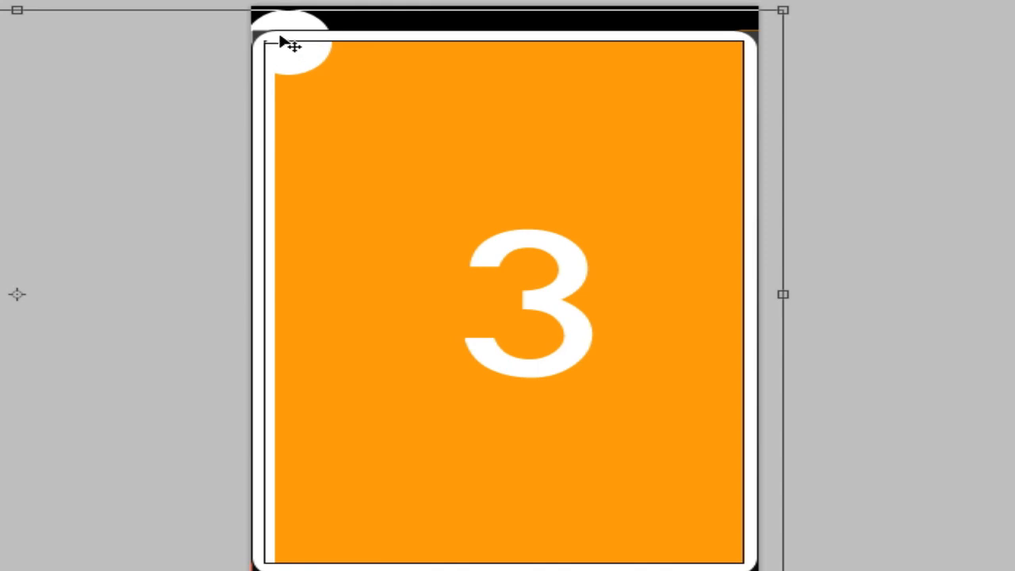
pyautogui.moveTo(343, 103)
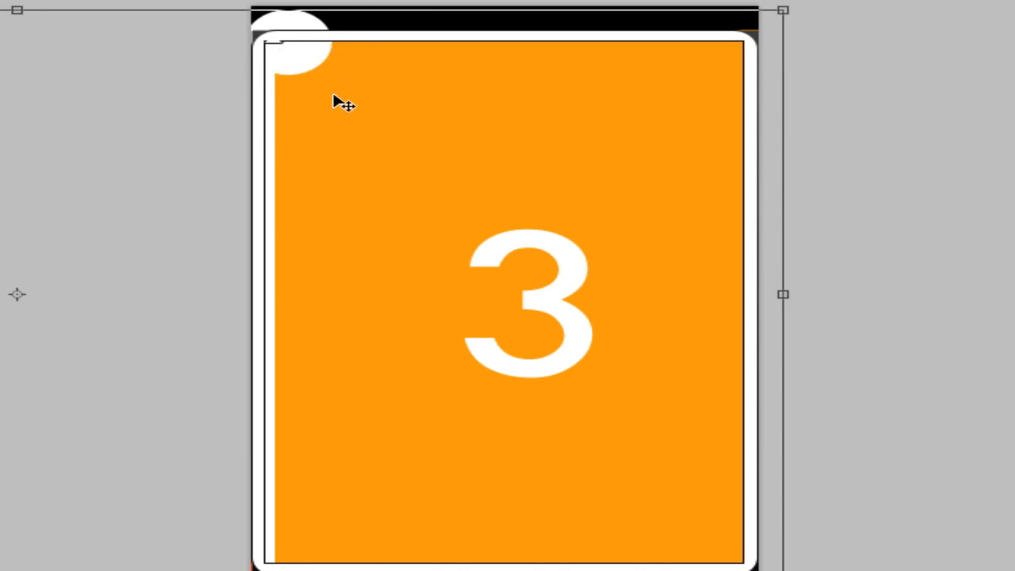
pyautogui.moveTo(410, 73)
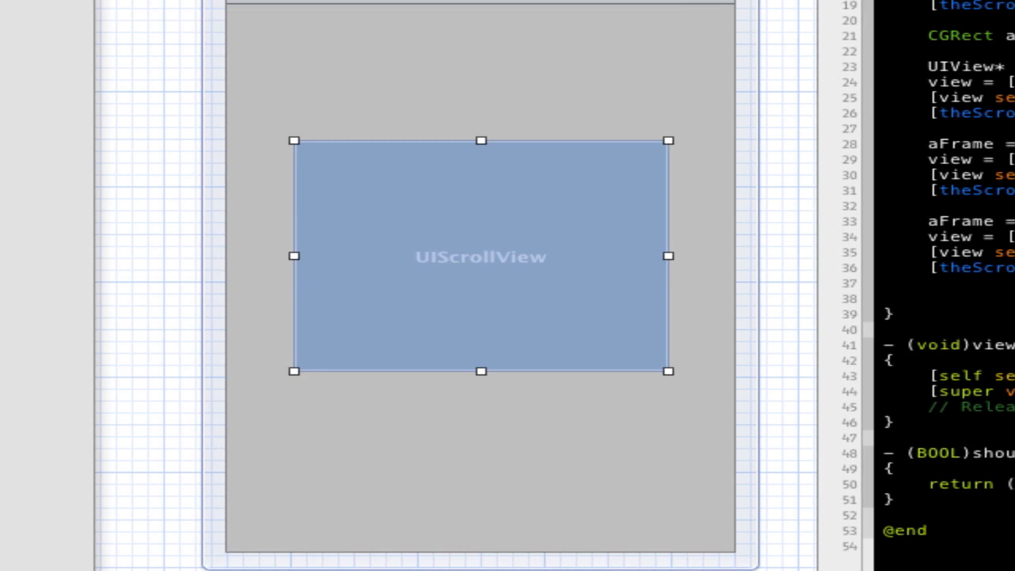
pyautogui.moveTo(652, 254)
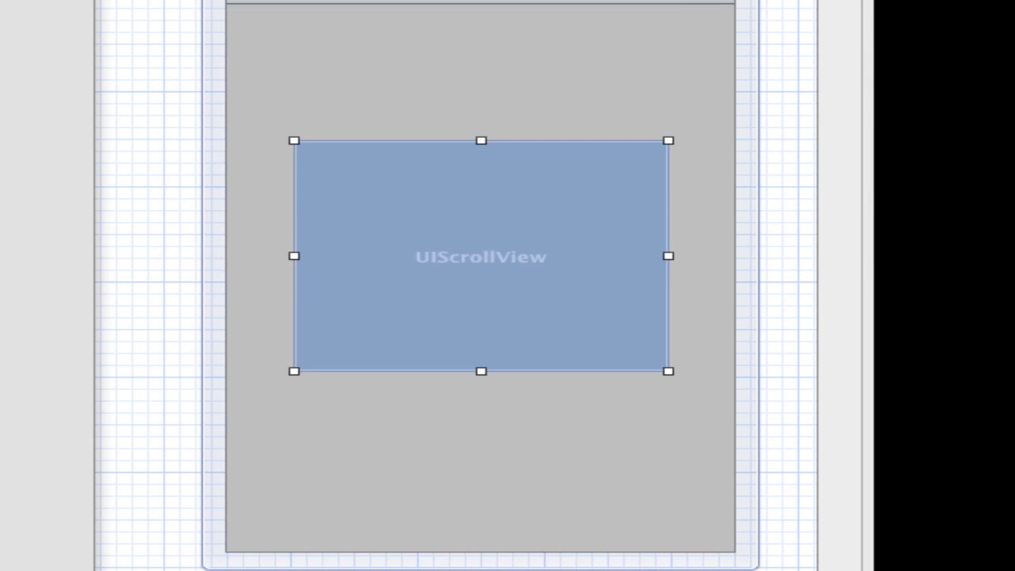
# - Control-drag the UIScrollView to ViewController.h to connect its outlet property
pyautogui.moveTo(482, 256); pyautogui.dragTo(585, 240)
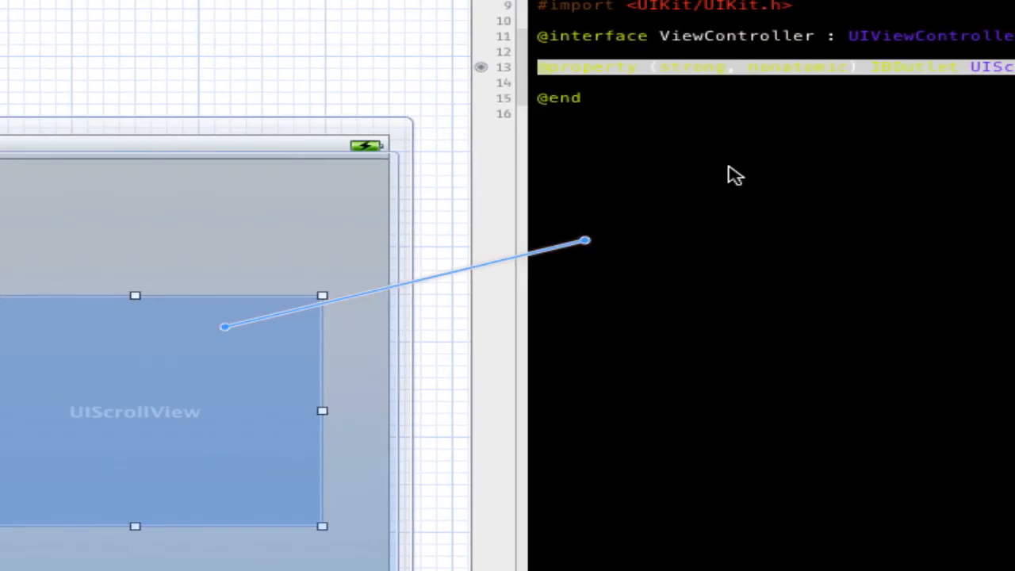
pyautogui.moveTo(225, 327); pyautogui.dragTo(586, 241)
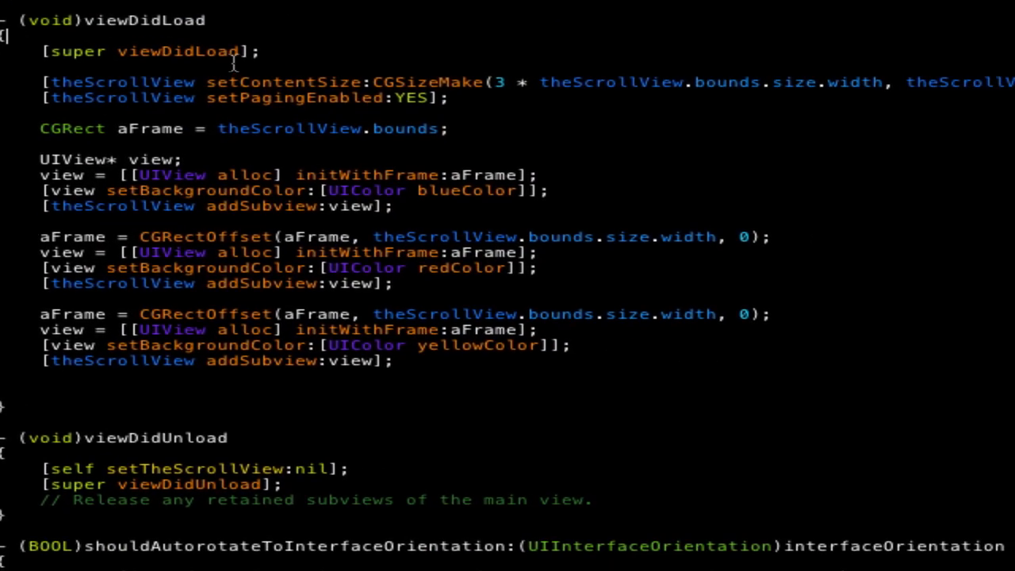
pyautogui.moveTo(474, 69)
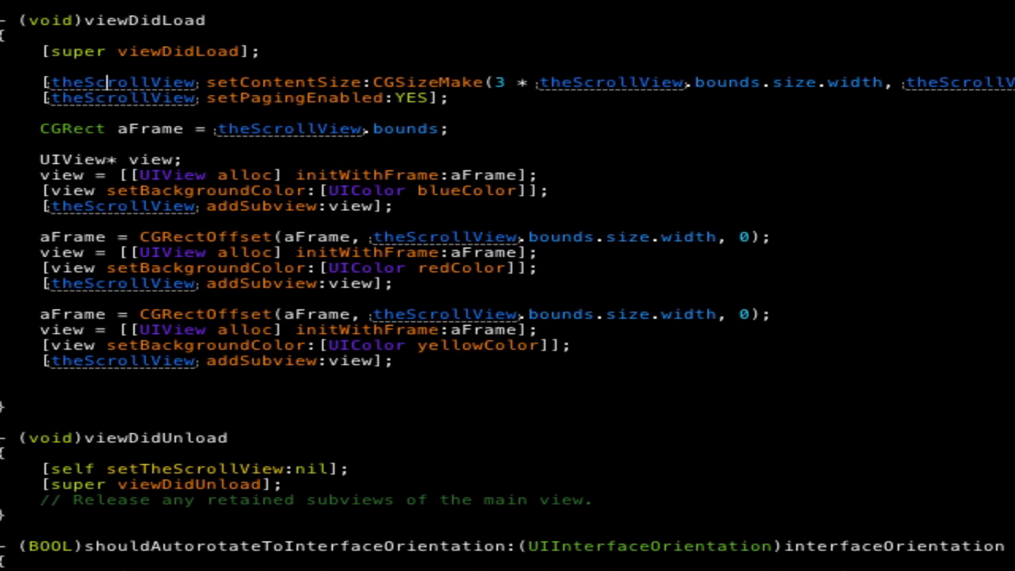
pyautogui.moveTo(466, 97)
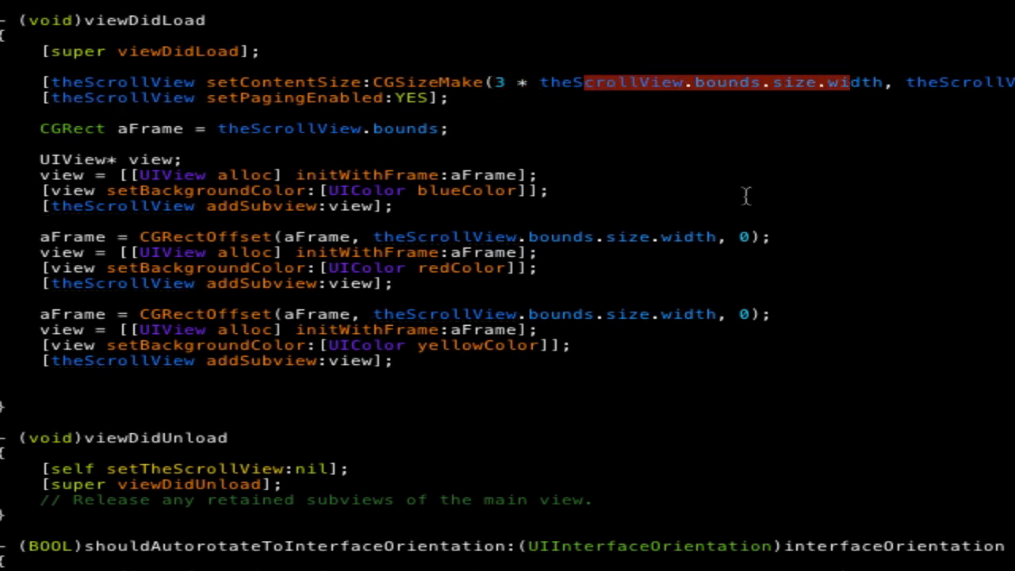
pyautogui.moveTo(520, 90)
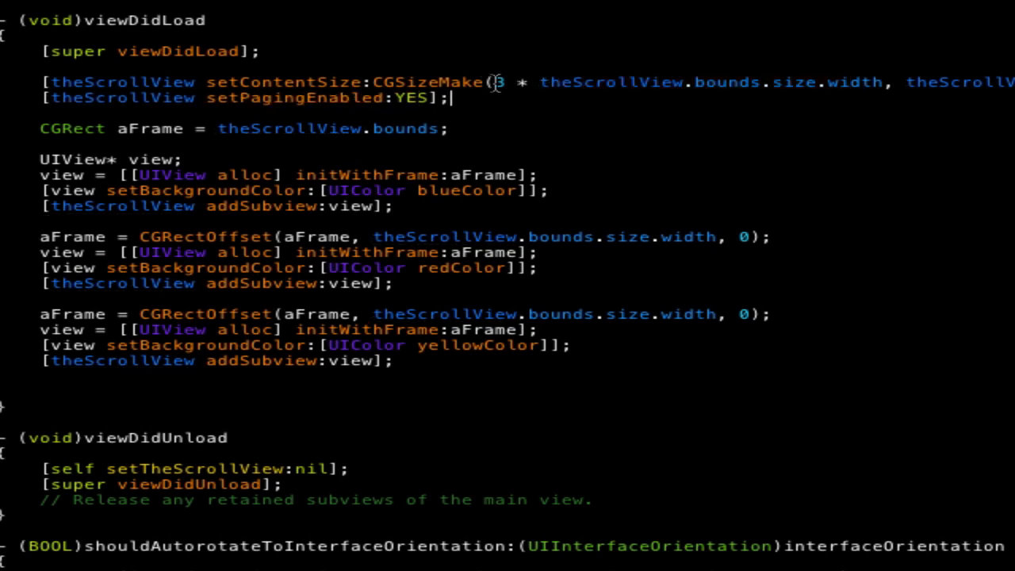
# - Highlight the 3 × bounds width content-size expression, then return to the storyboard
pyautogui.moveTo(539, 82); pyautogui.dragTo(885, 82)
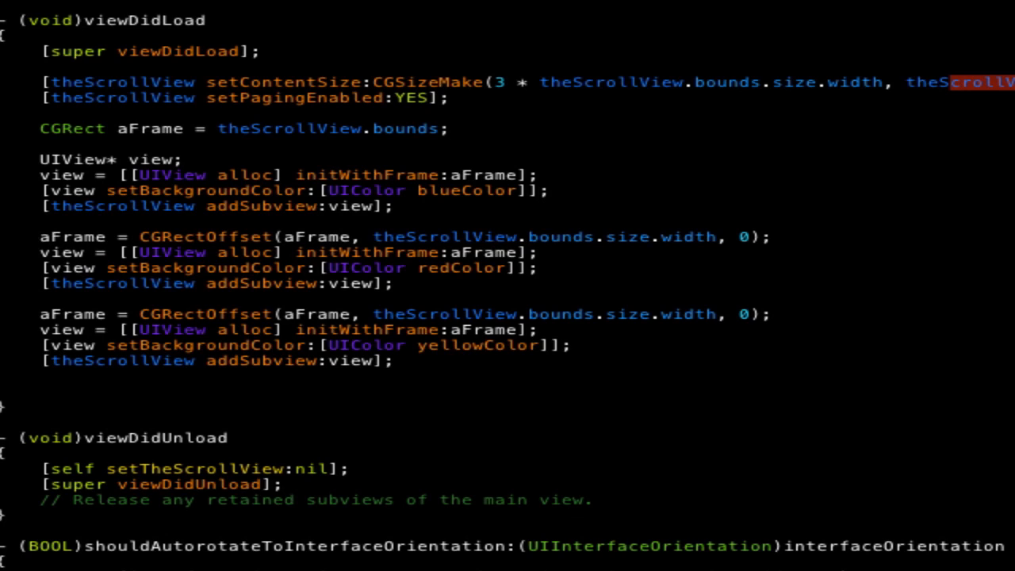
pyautogui.hscroll(3)
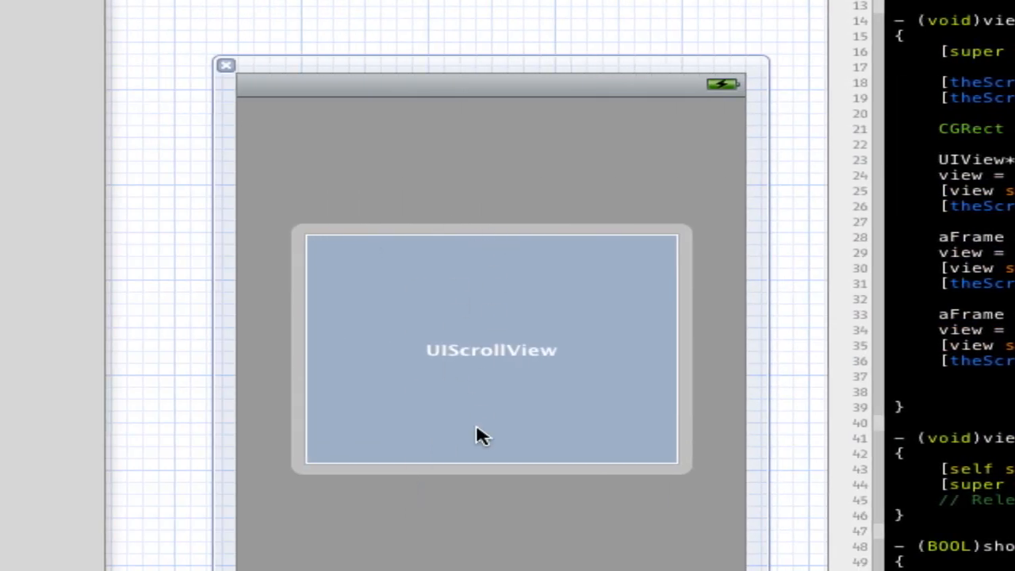
pyautogui.moveTo(314, 358)
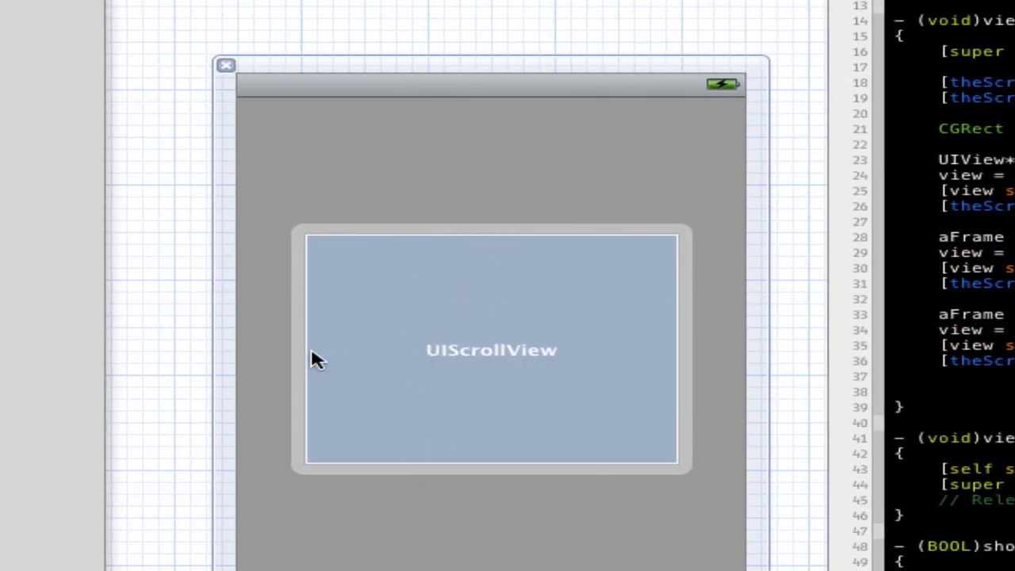
pyautogui.moveTo(570, 361)
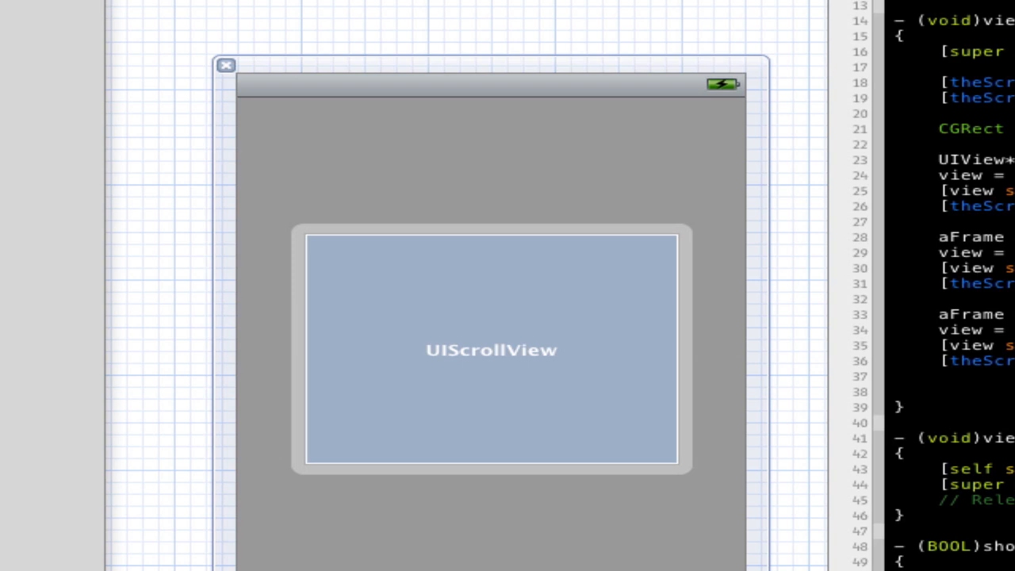
pyautogui.moveTo(378, 349)
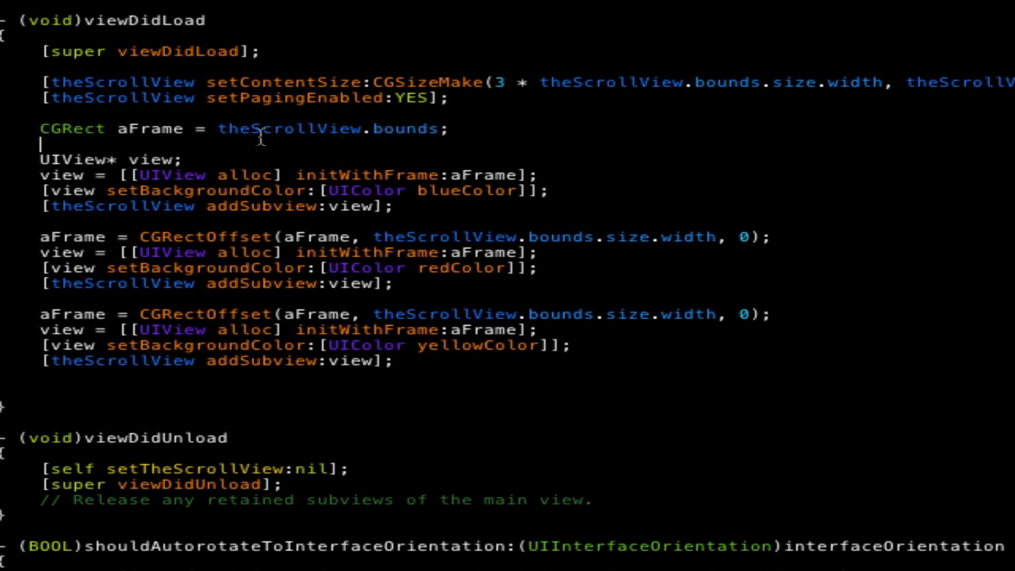
# - Highlight every use of theScrollView and of aFrame to explain the CGRectOffset logic
pyautogui.doubleClick(301, 128)
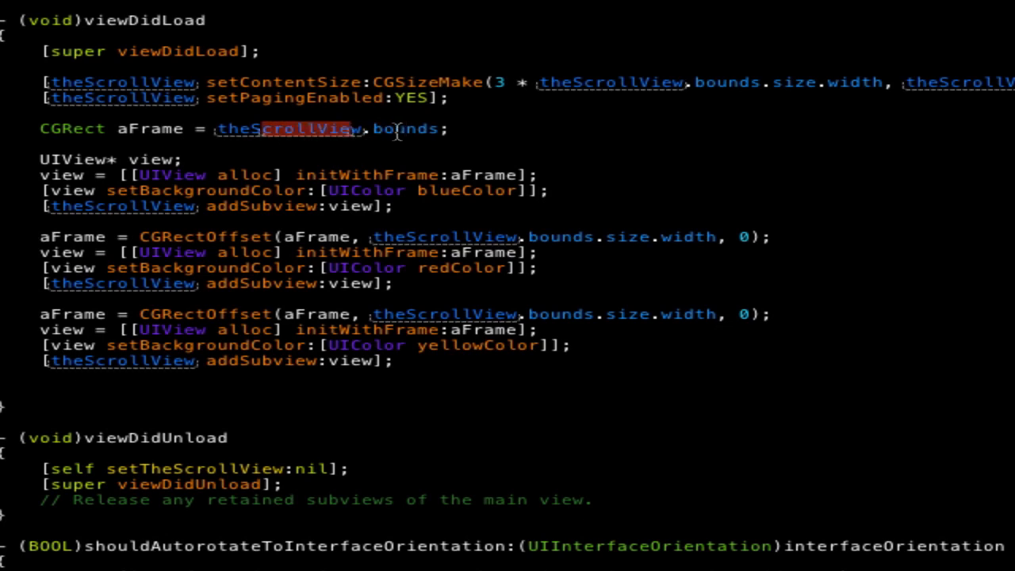
pyautogui.moveTo(396, 130)
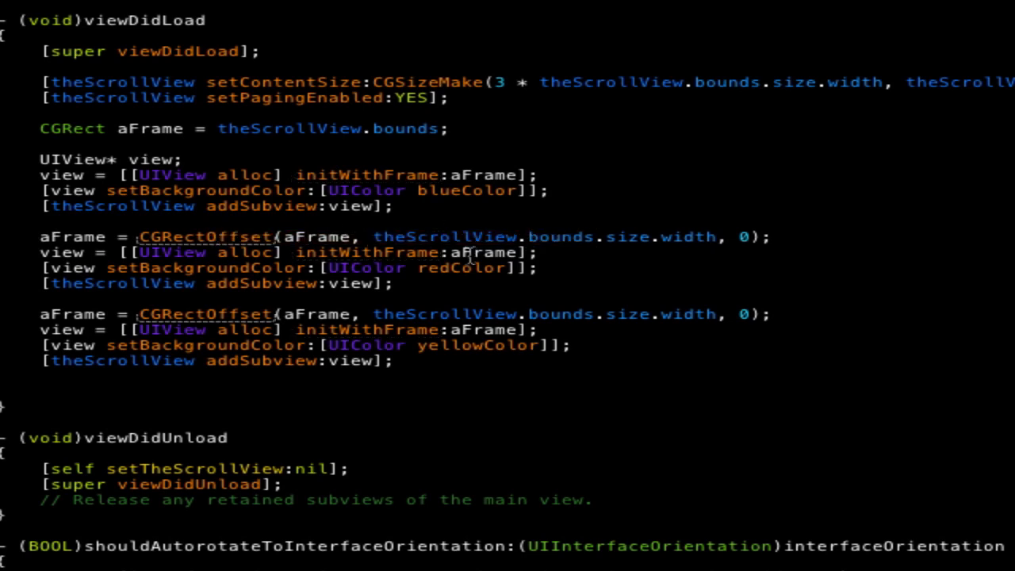
pyautogui.doubleClick(483, 252)
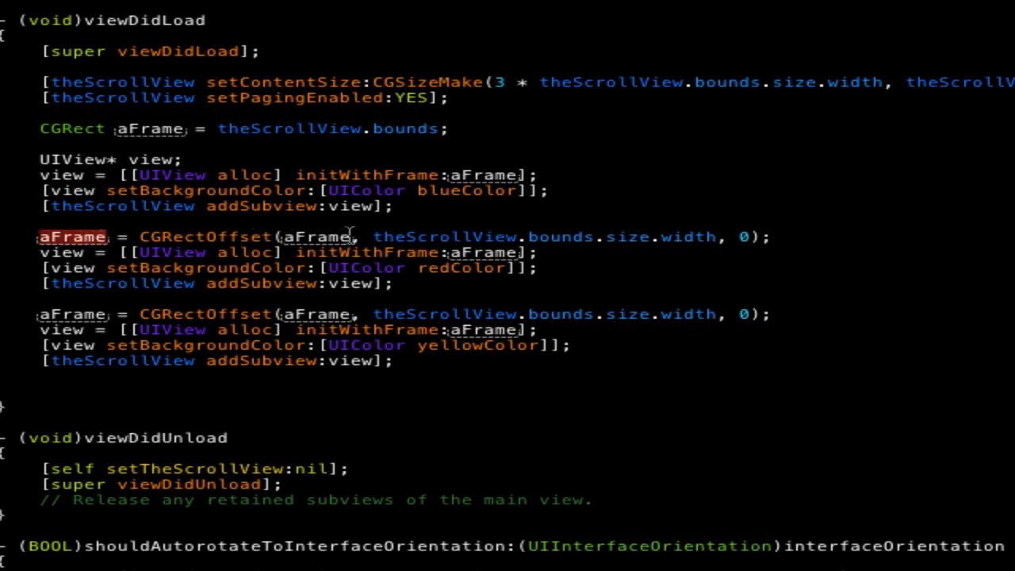
pyautogui.moveTo(489, 237)
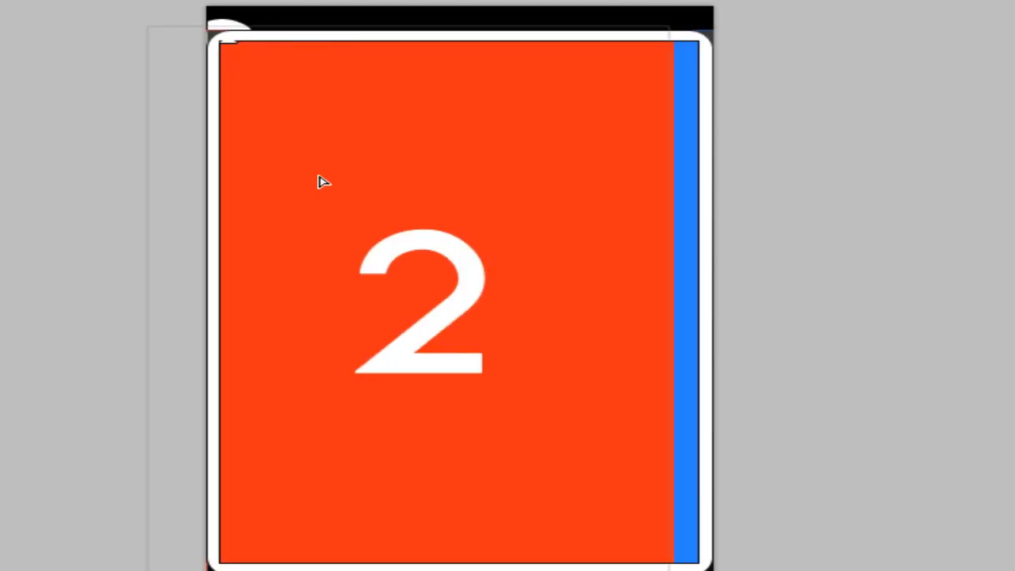
pyautogui.click(452, 302)
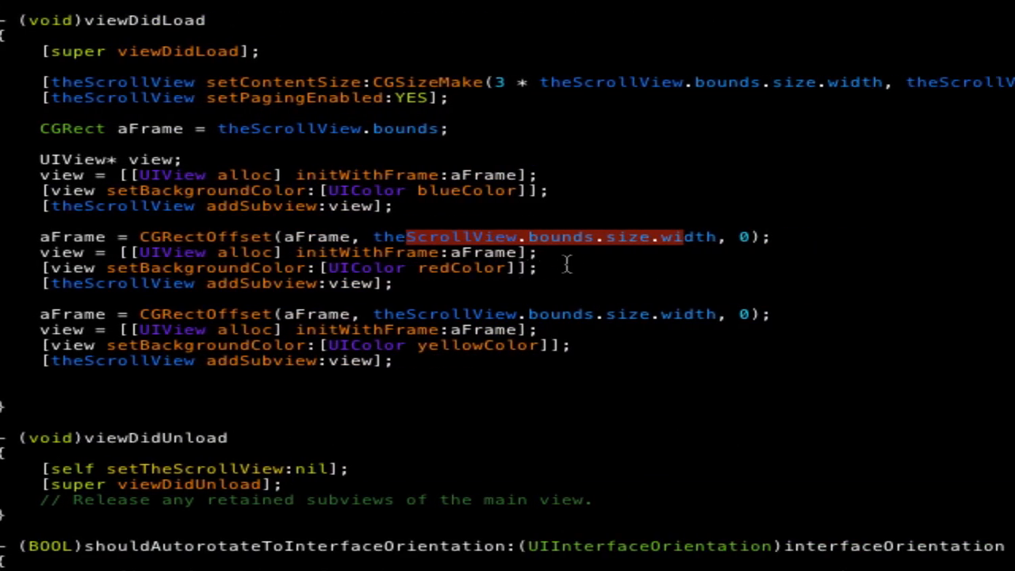
pyautogui.doubleClick(204, 236)
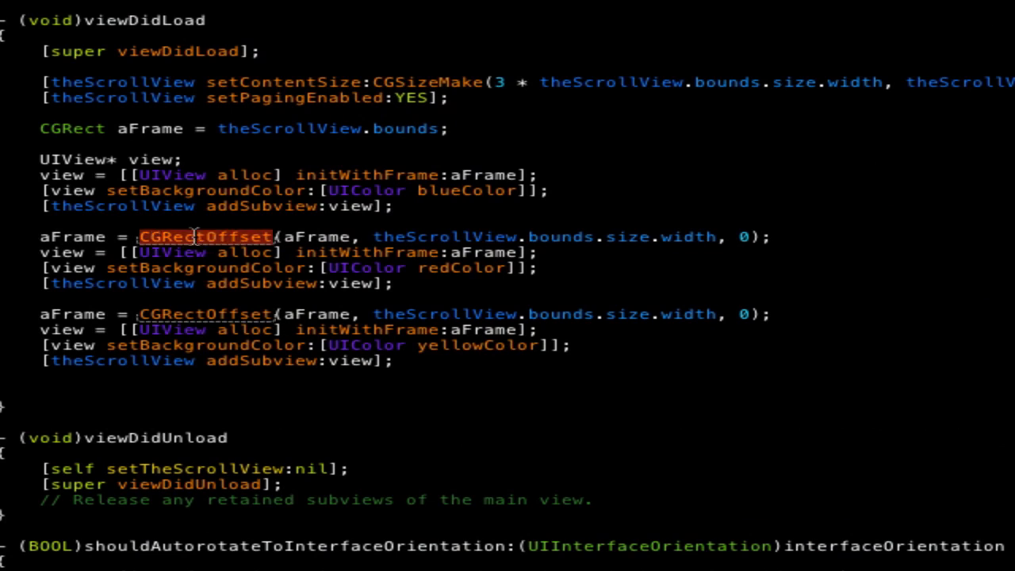
pyautogui.moveTo(905, 248)
pyautogui.write('aFrame.')
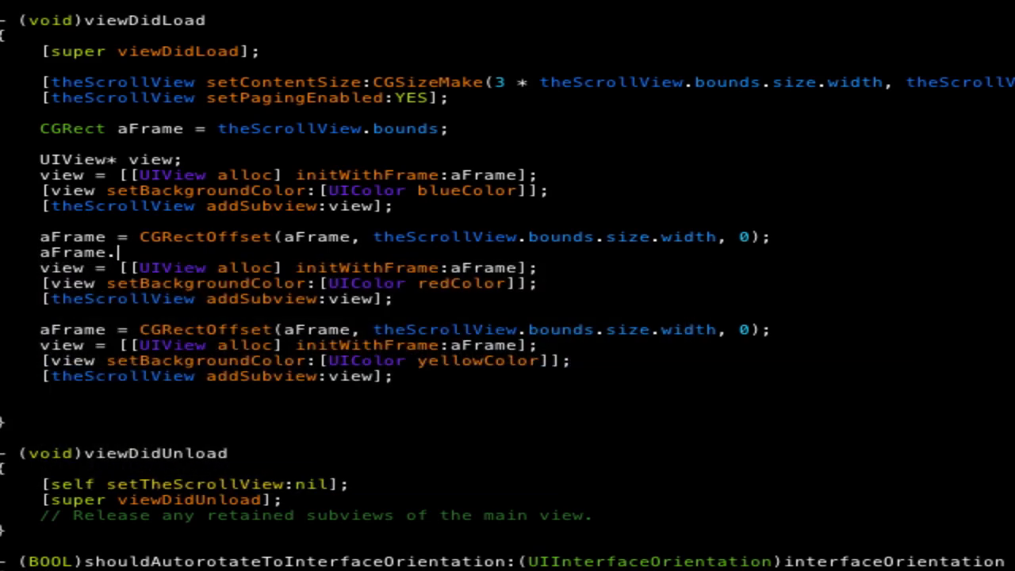
pyautogui.write('origin.')
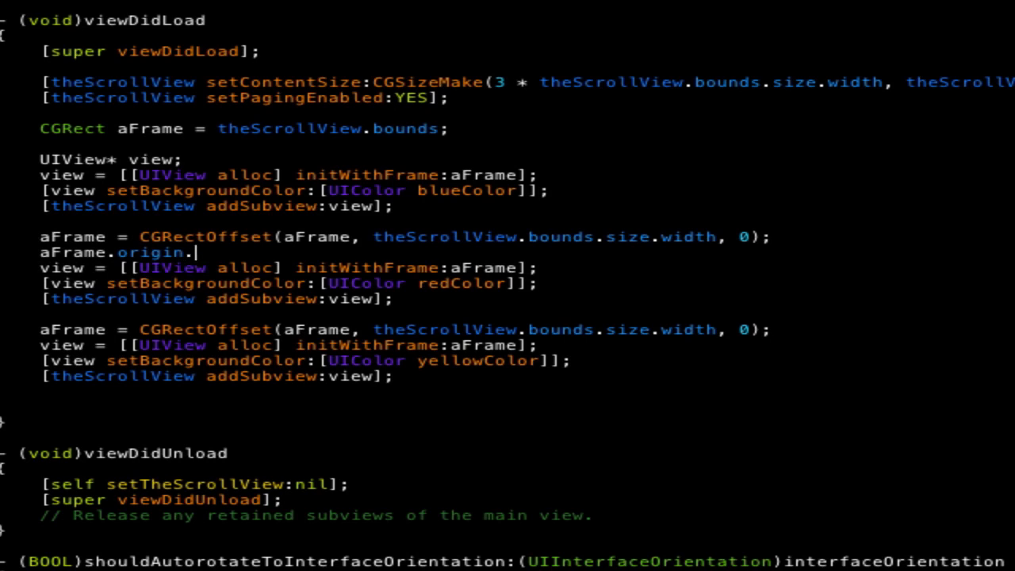
pyautogui.write('x +=')
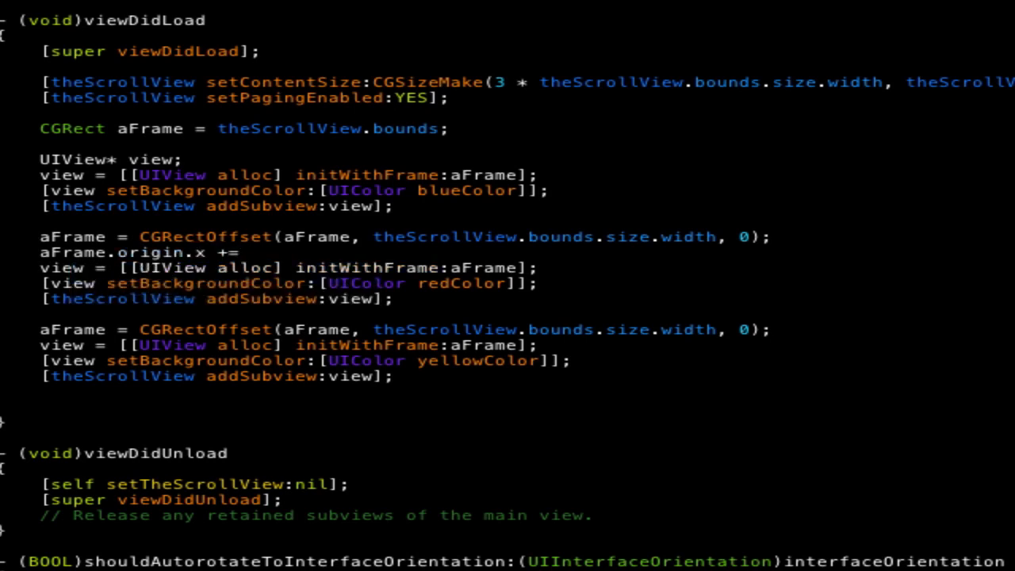
pyautogui.doubleClick(543, 237)
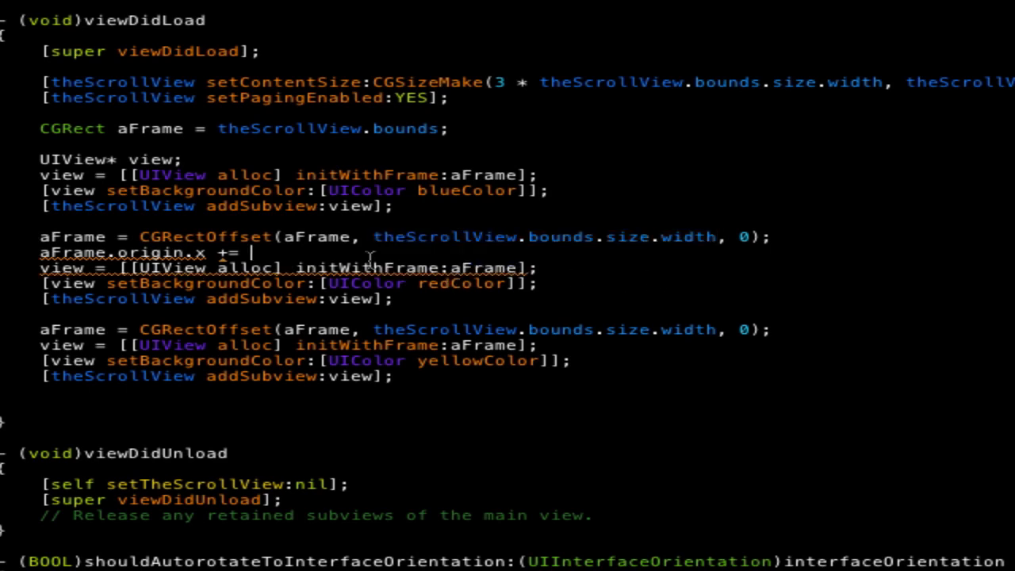
pyautogui.write('theScrollView.bounds.size.width;')
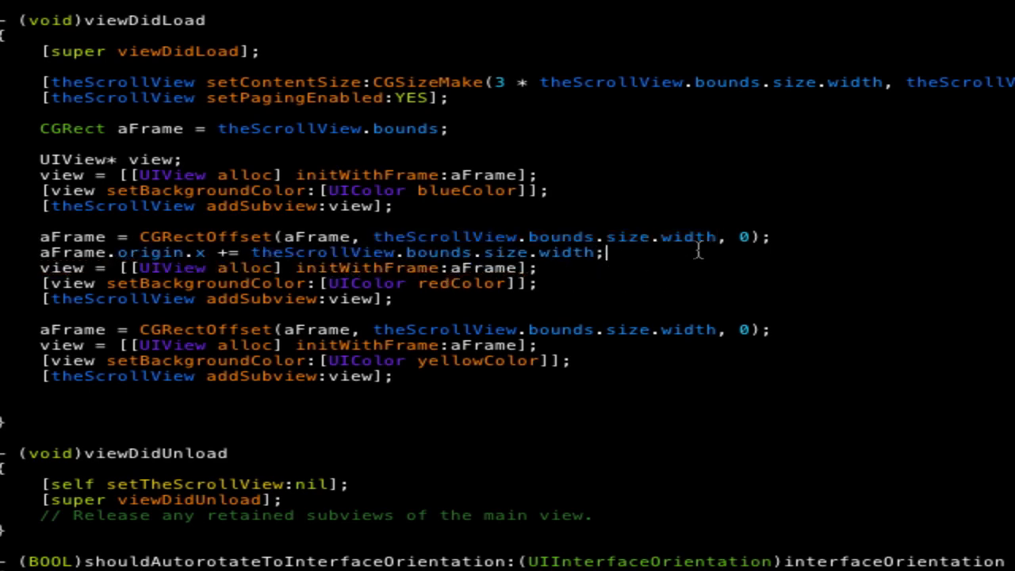
pyautogui.moveTo(807, 236)
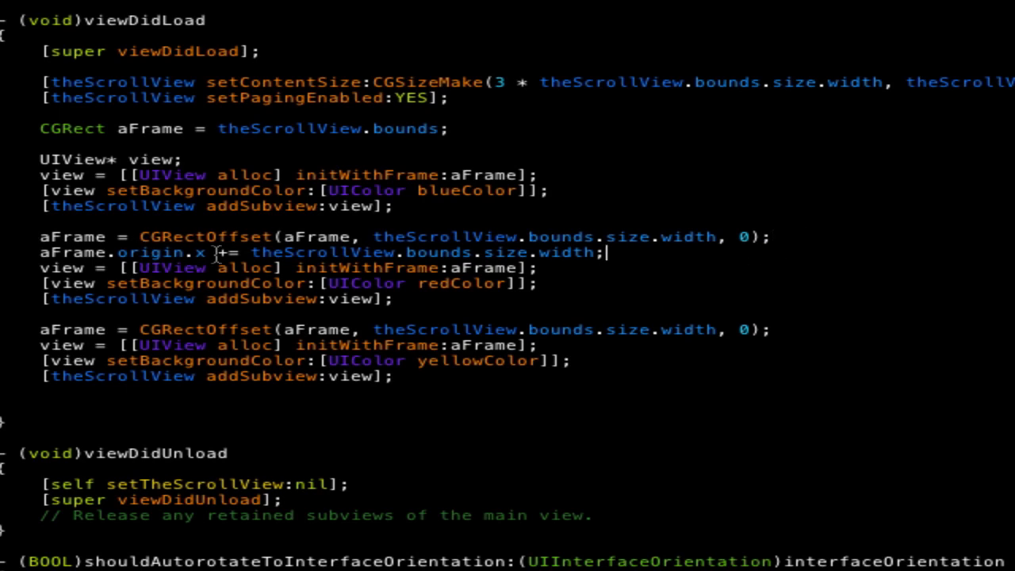
pyautogui.moveTo(289, 236)
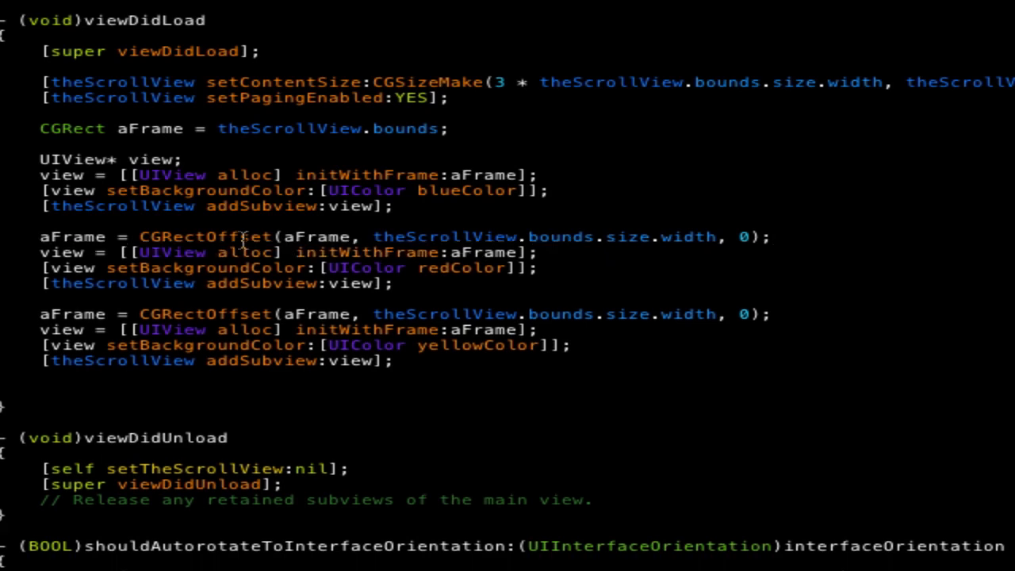
# - Highlight aFrame's uses and insert a blank line between the red and yellow view blocks
pyautogui.doubleClick(203, 236)
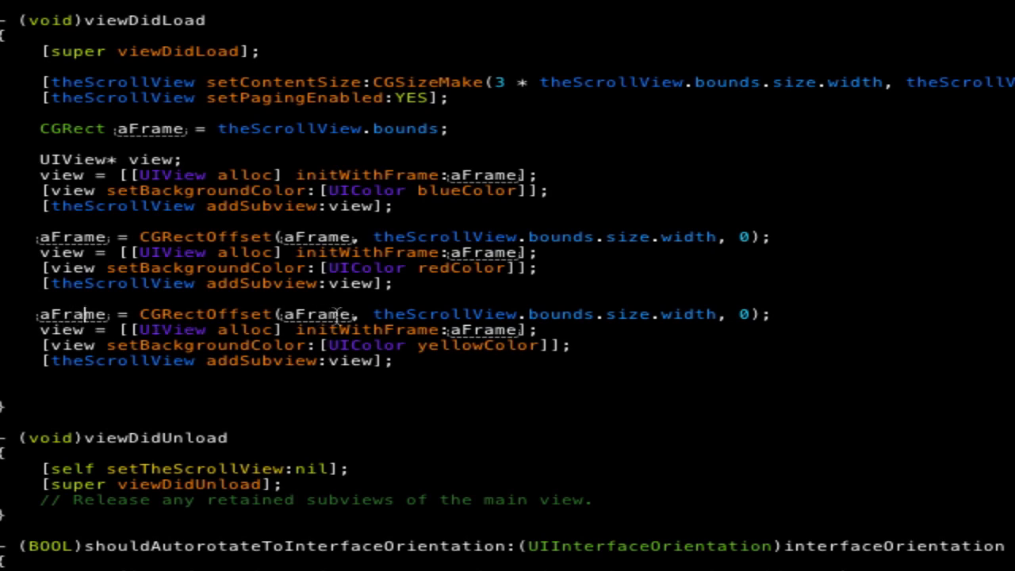
pyautogui.doubleClick(443, 314)
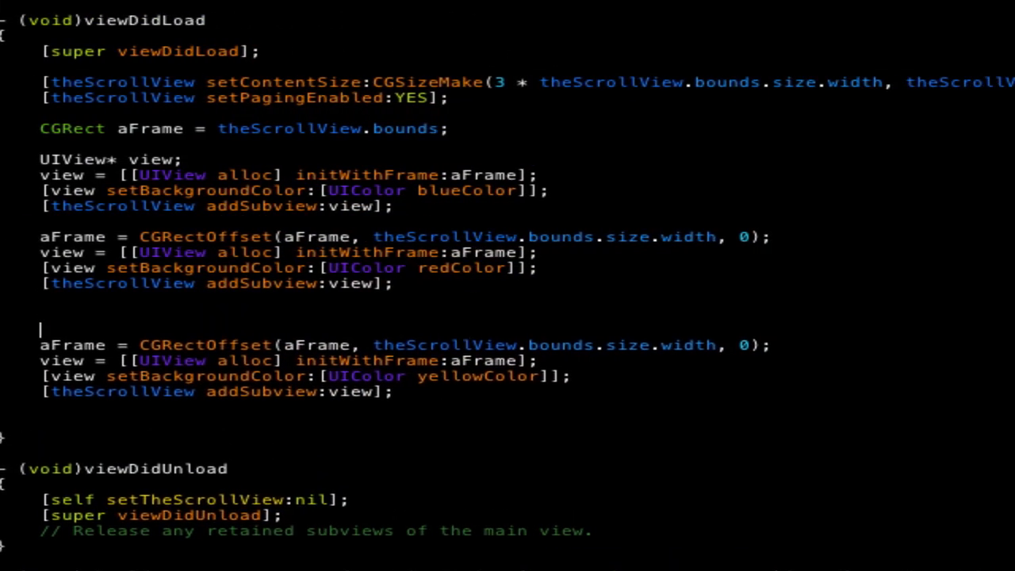
# - Add NSLog(@"Frame: %@", NSStringFromCGRect(aFrame)); after each page block
pyautogui.write('NSLog(NSString *format, ...')
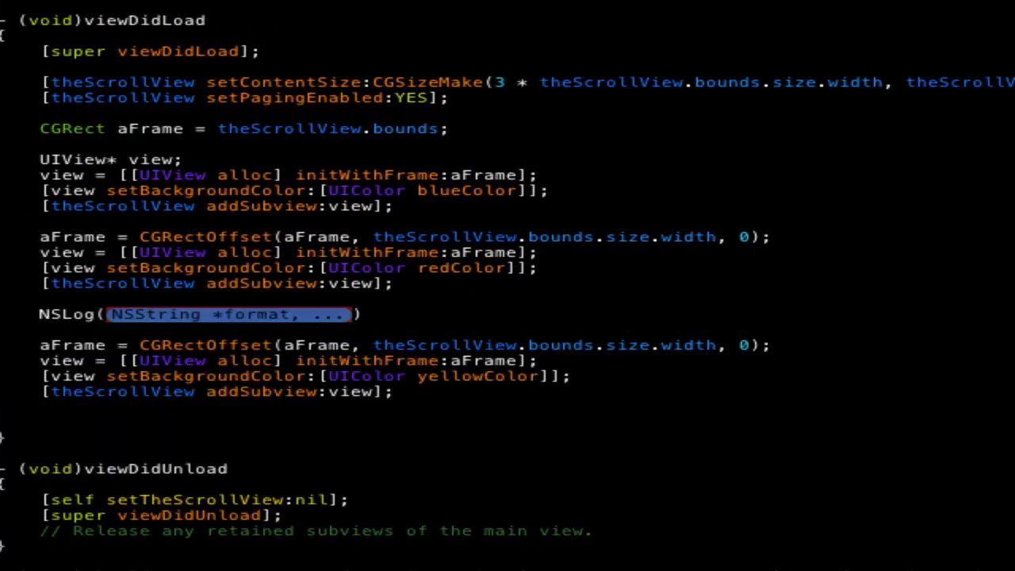
pyautogui.write('@""')
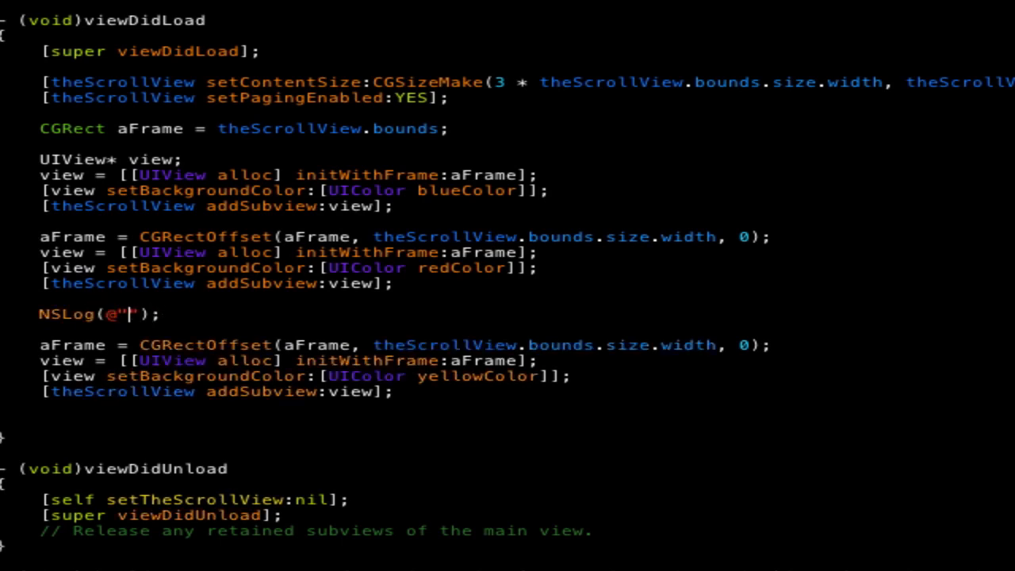
pyautogui.write('Frame:')
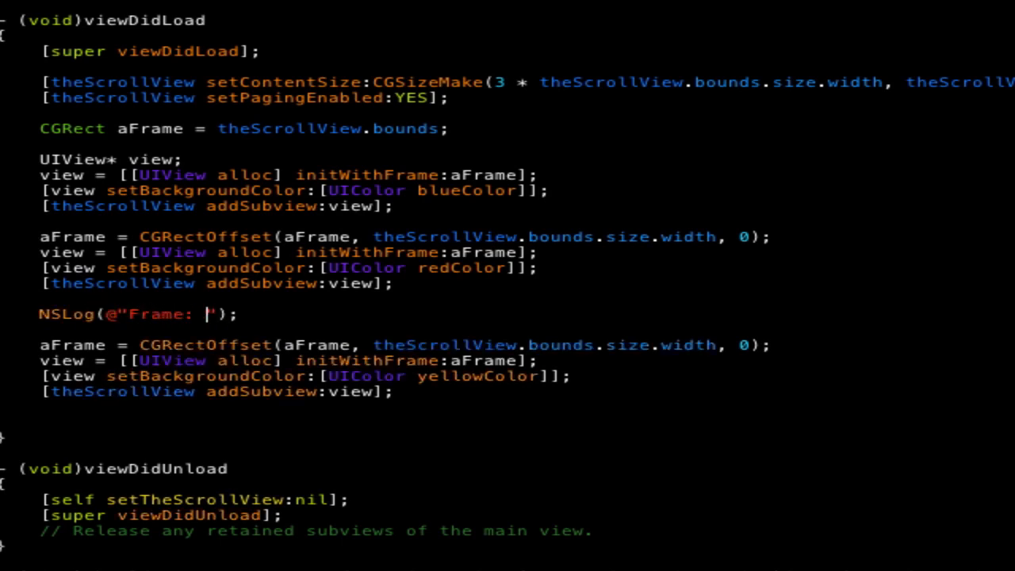
pyautogui.write('%@')
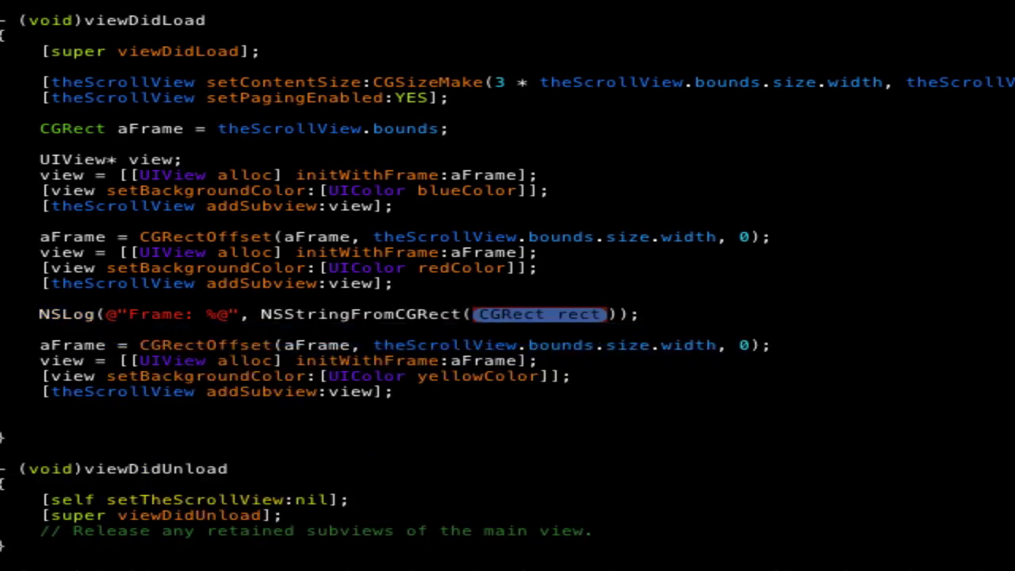
pyautogui.write('aFf')
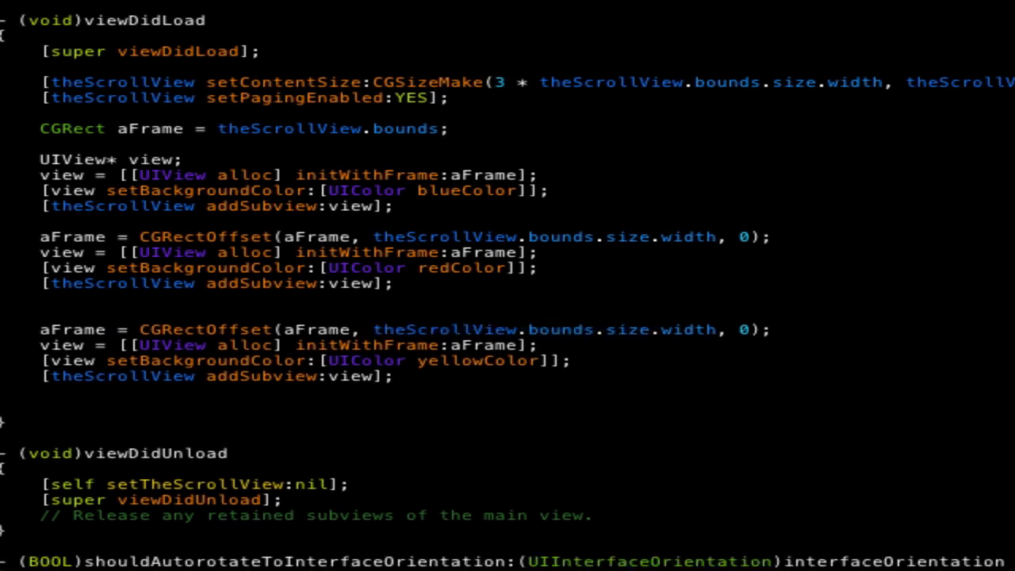
pyautogui.write('NSLog(@"Frame: %@", NSStringFromCGRect(aFrame));')
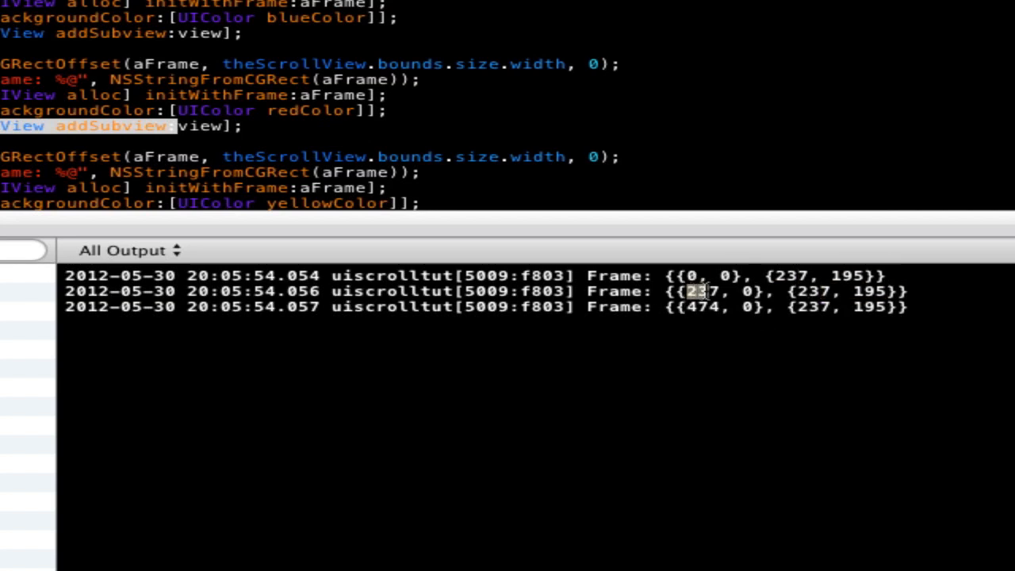
# - Read the three logged 237×195 frames and check the scroll view's size in the inspector
pyautogui.scroll(-3)
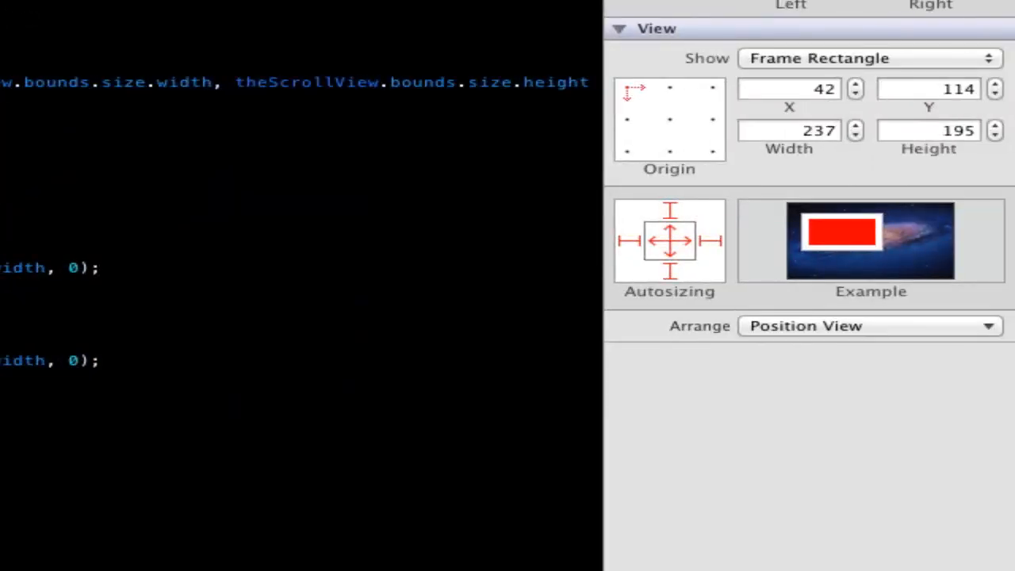
pyautogui.click(788, 130)
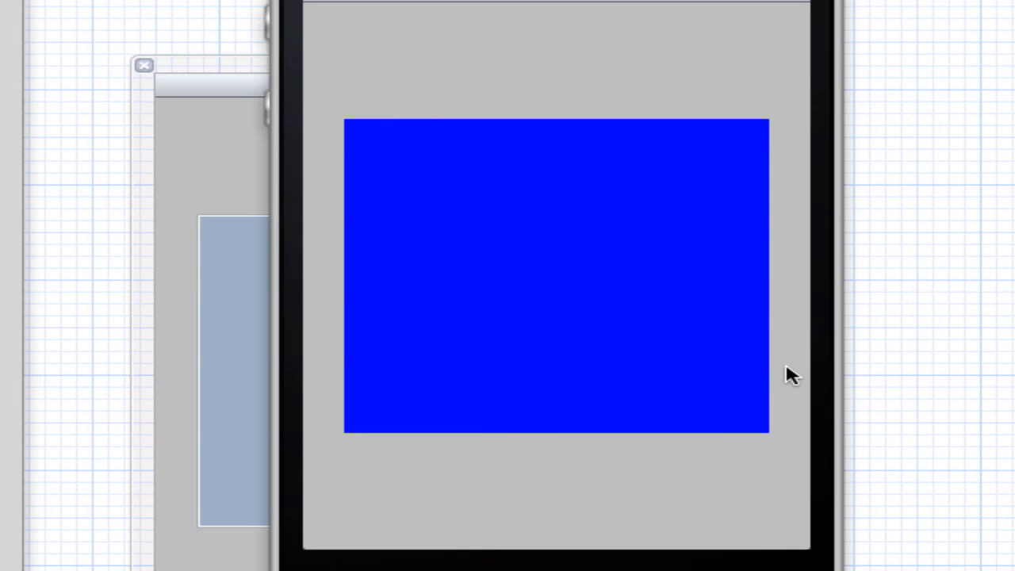
pyautogui.moveTo(701, 373)
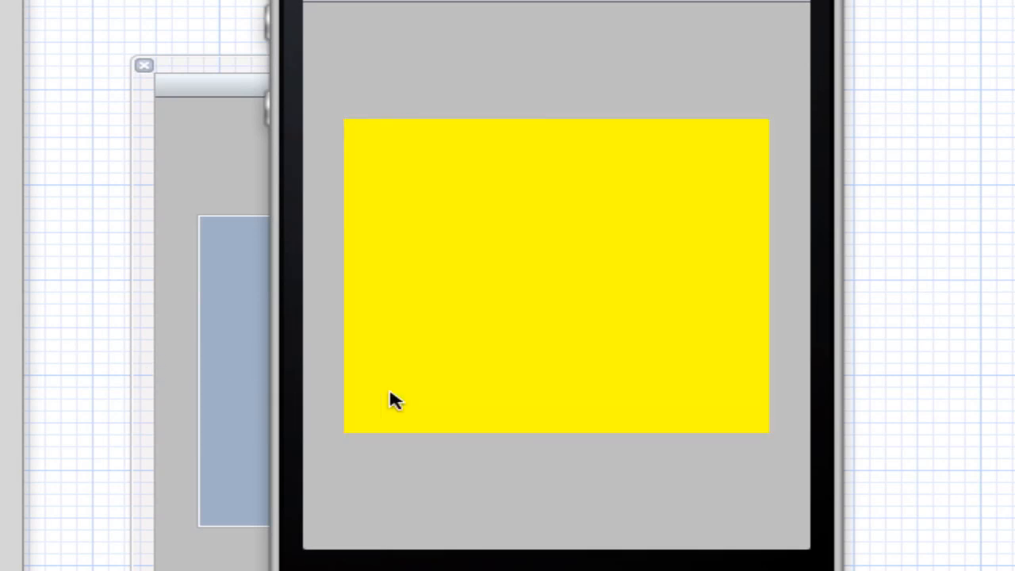
pyautogui.moveTo(486, 394)
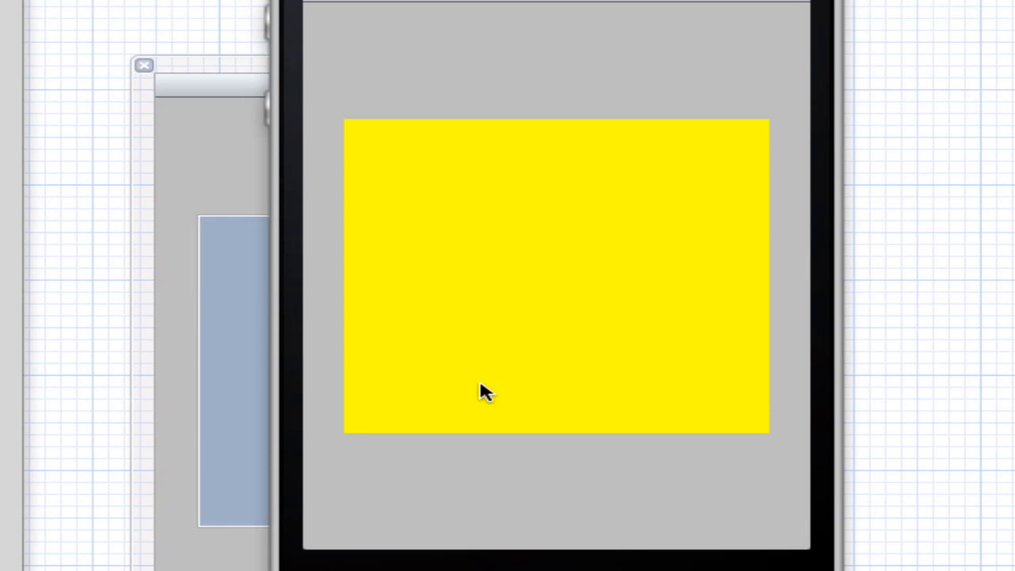